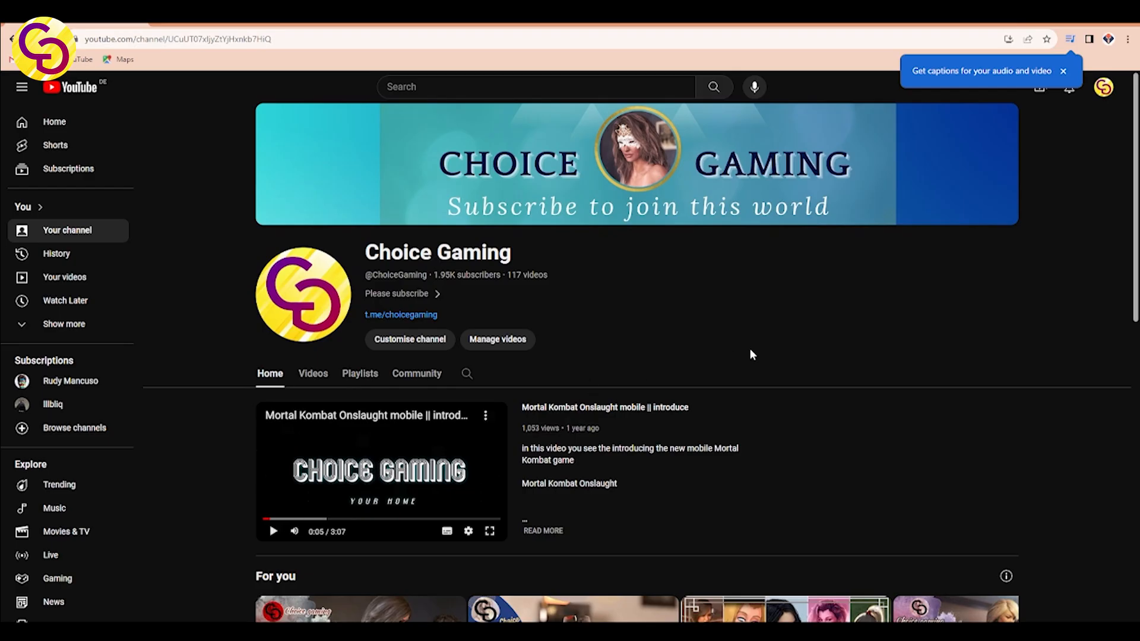
Step: Switch to the CHOICE GAMING GROUP chat and scroll through its member messages
scroll("down", 3)
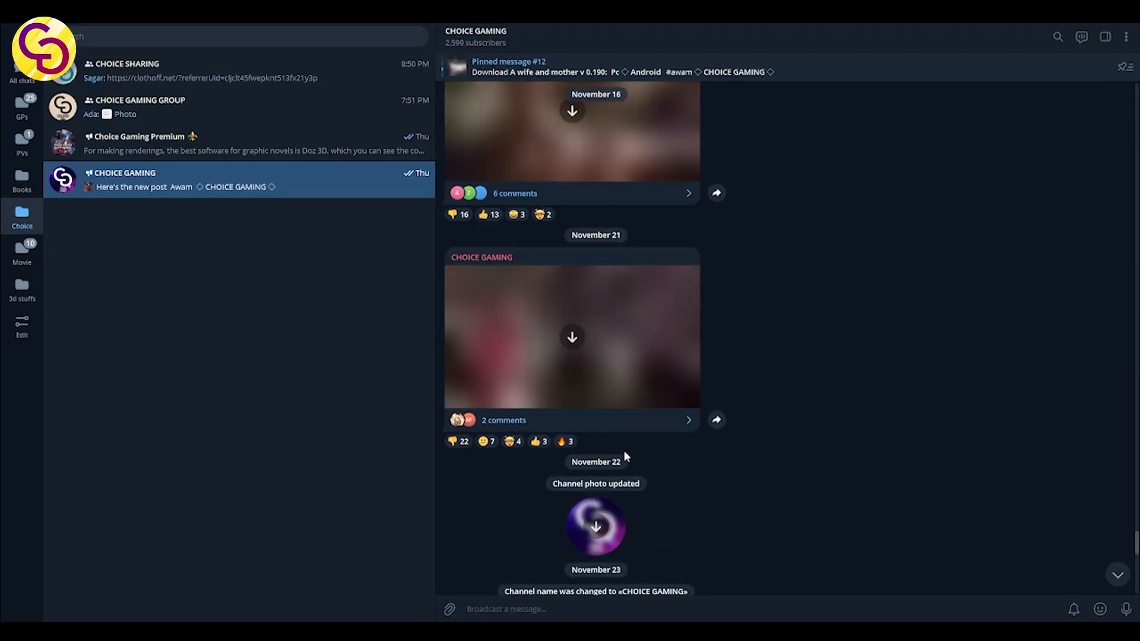
scroll("up", 3)
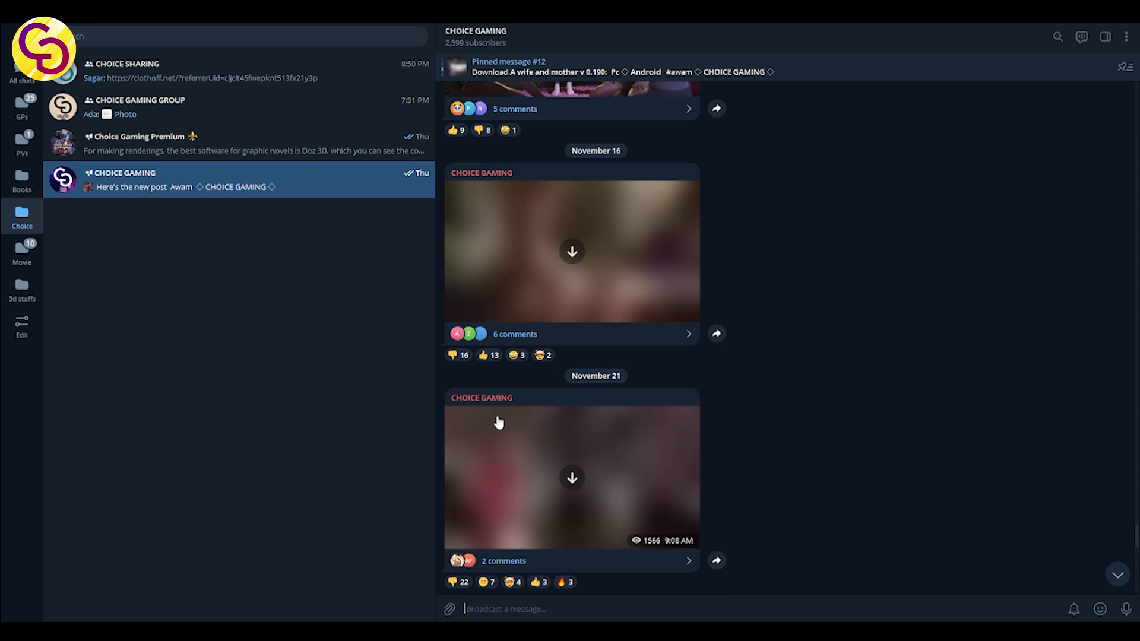
mouse_move(133, 136)
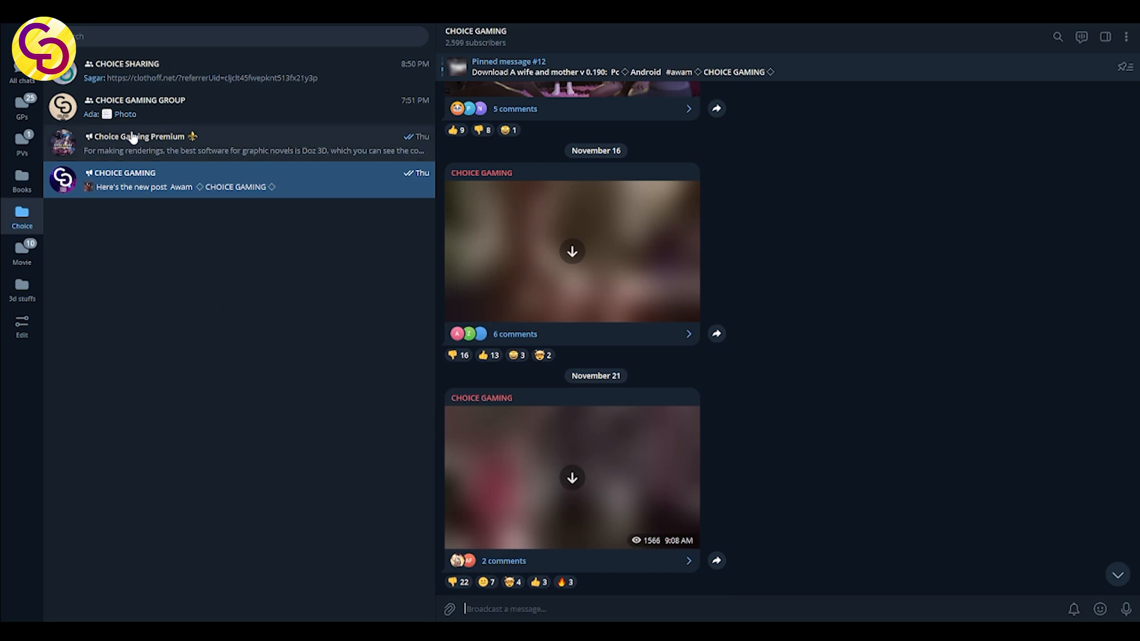
left_click(182, 107)
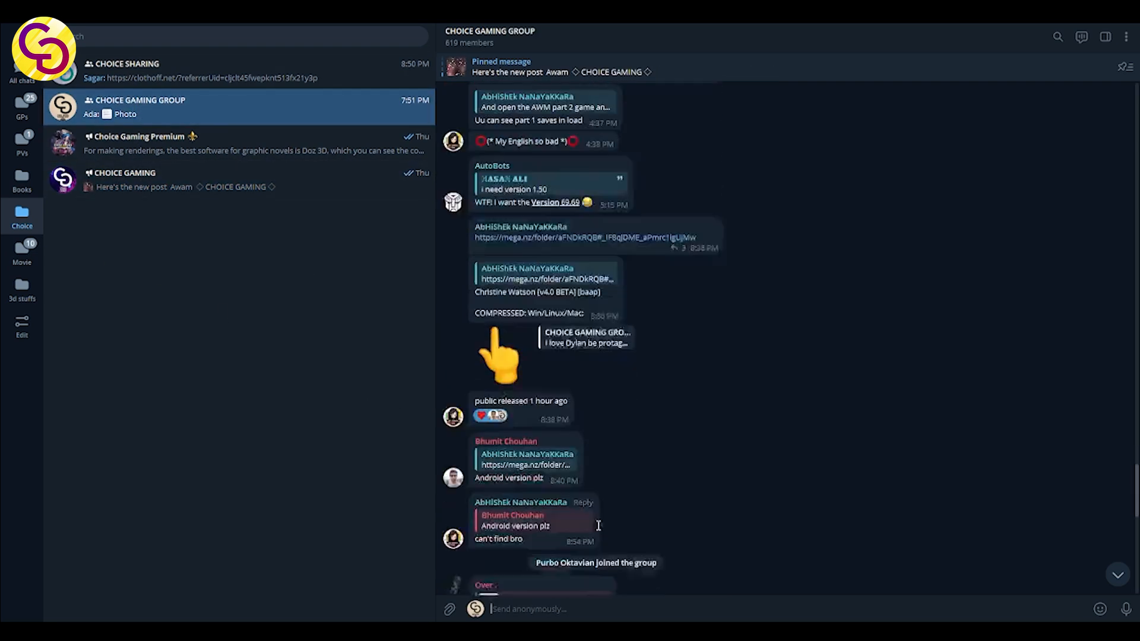
scroll("down", 3)
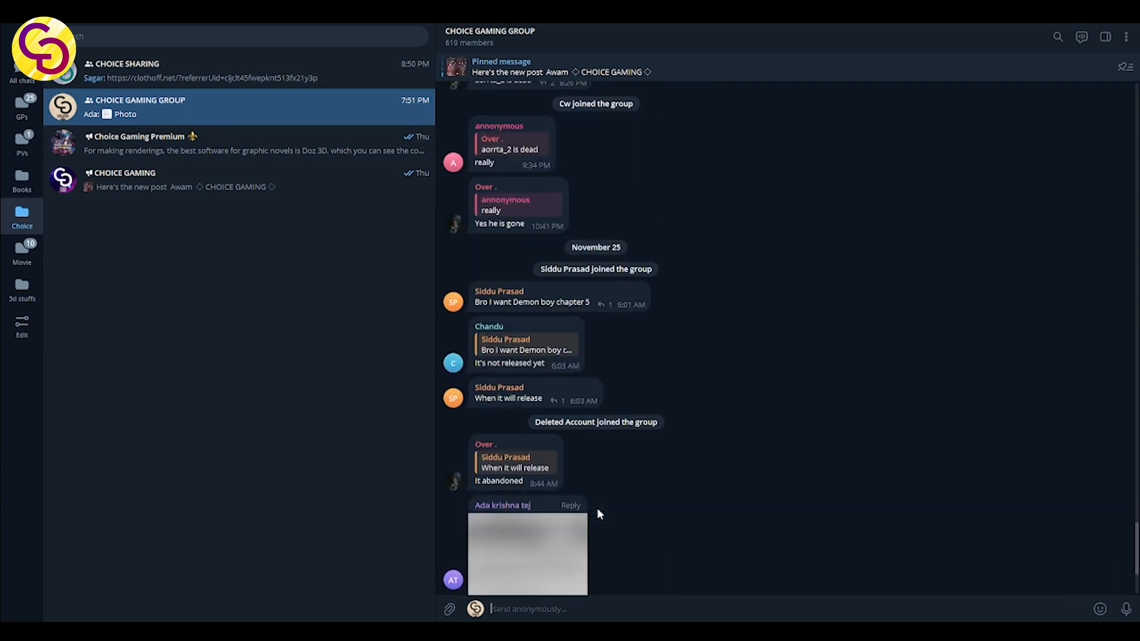
scroll("up", 3)
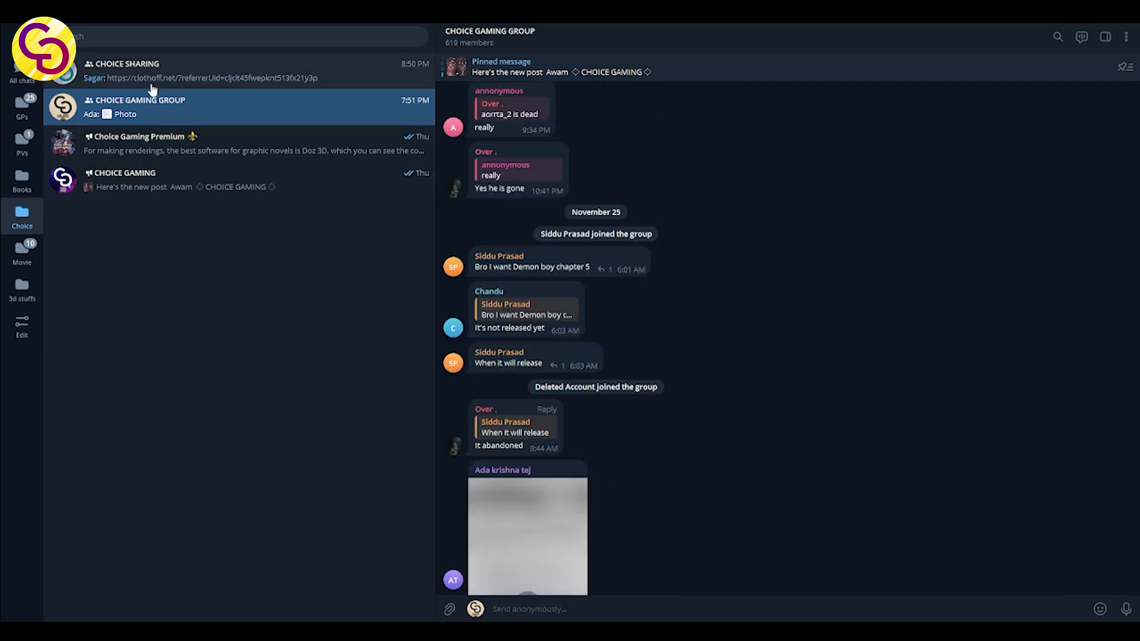
Step: Return to the CHOICE GAMING channel and scroll to its pinned 'Everything you need to join' post
left_click(218, 70)
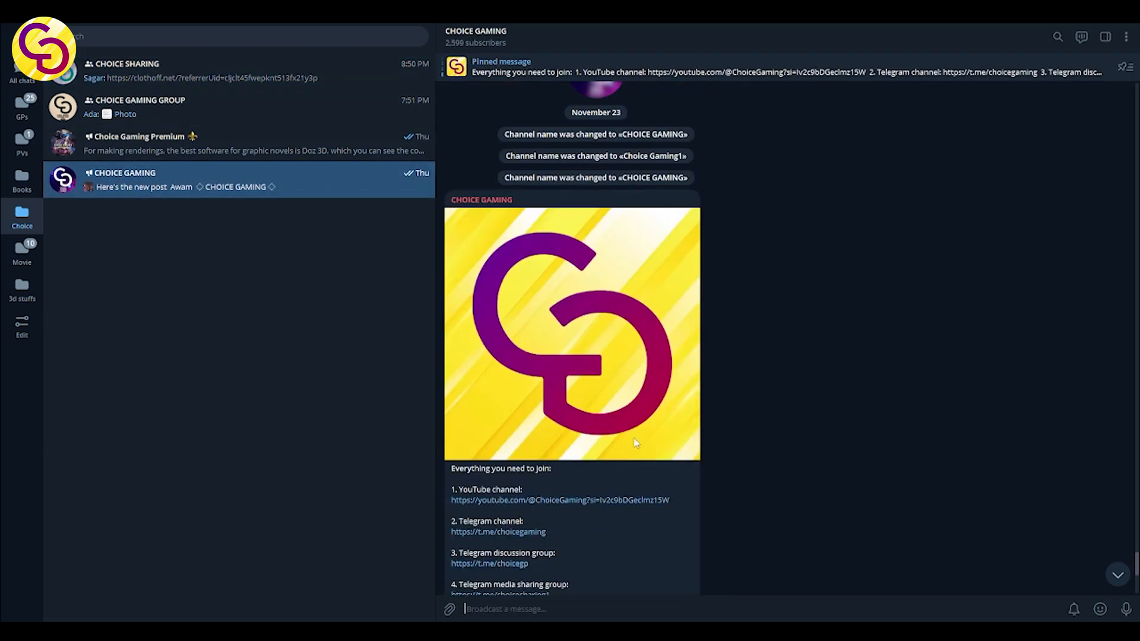
scroll("down", 3)
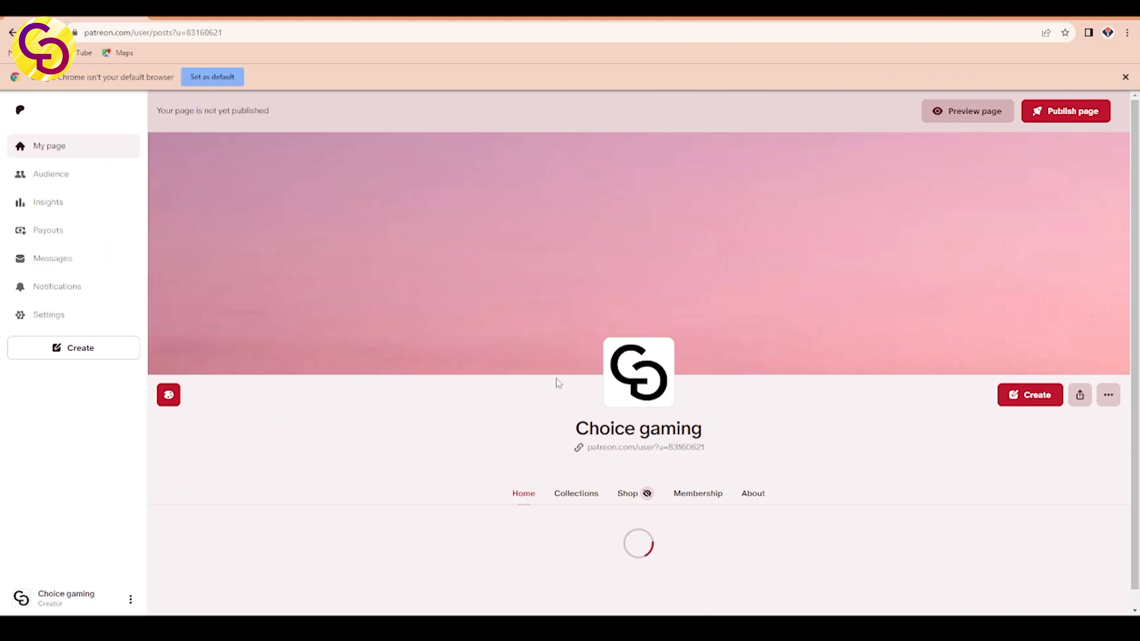
Step: Scroll past the Choice gaming page's setup checklist and view its empty Collections
scroll("down", 3)
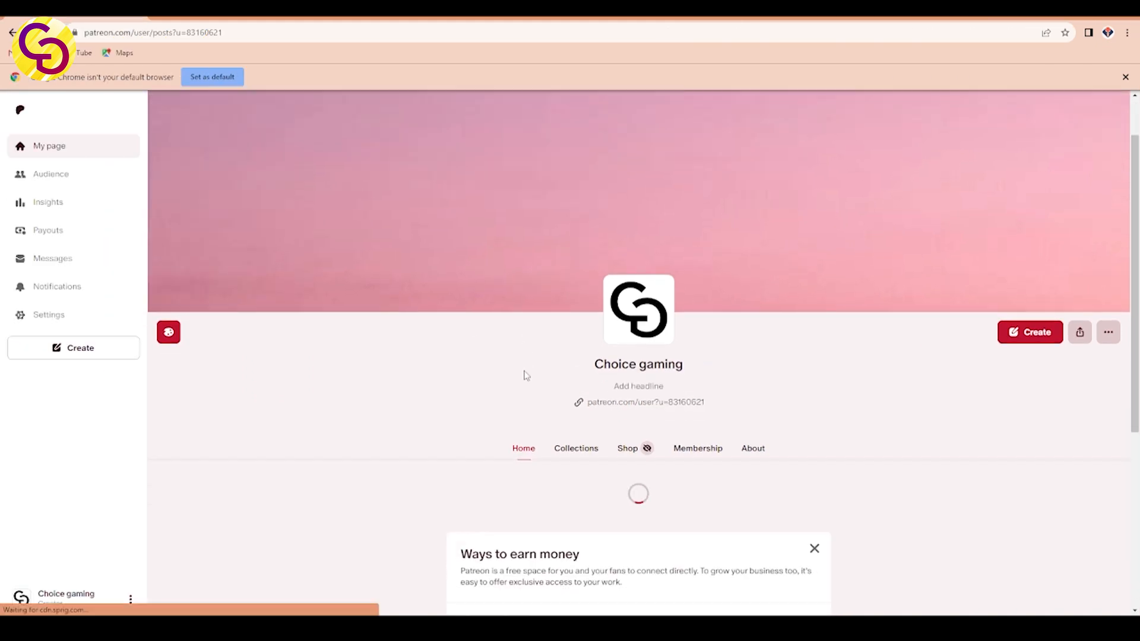
scroll("down", 3)
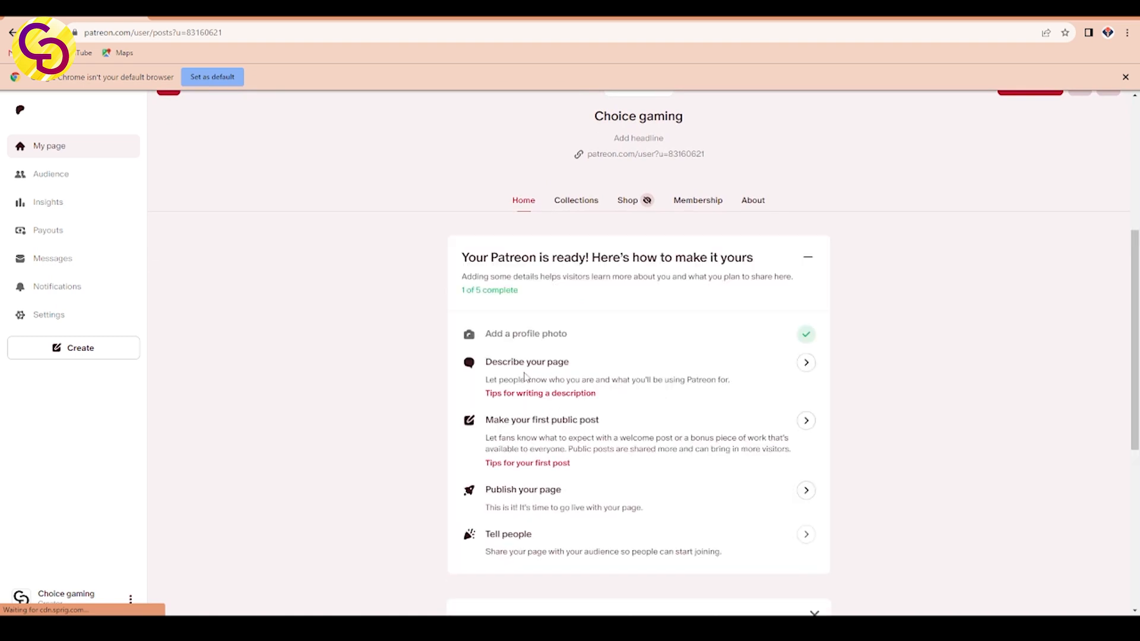
scroll("down", 3)
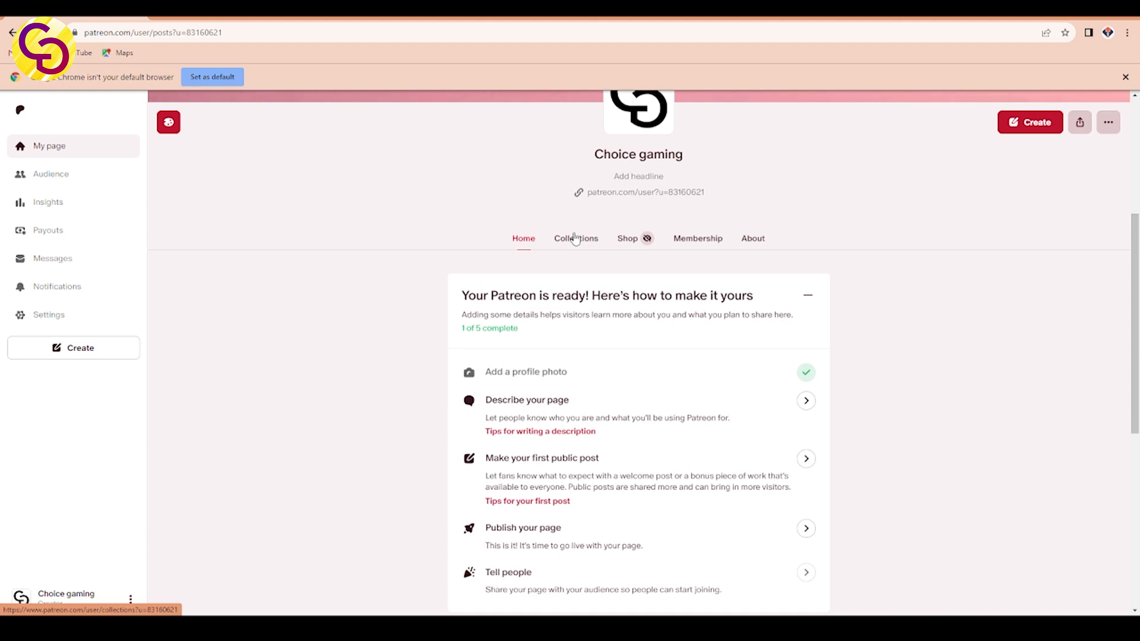
left_click(575, 238)
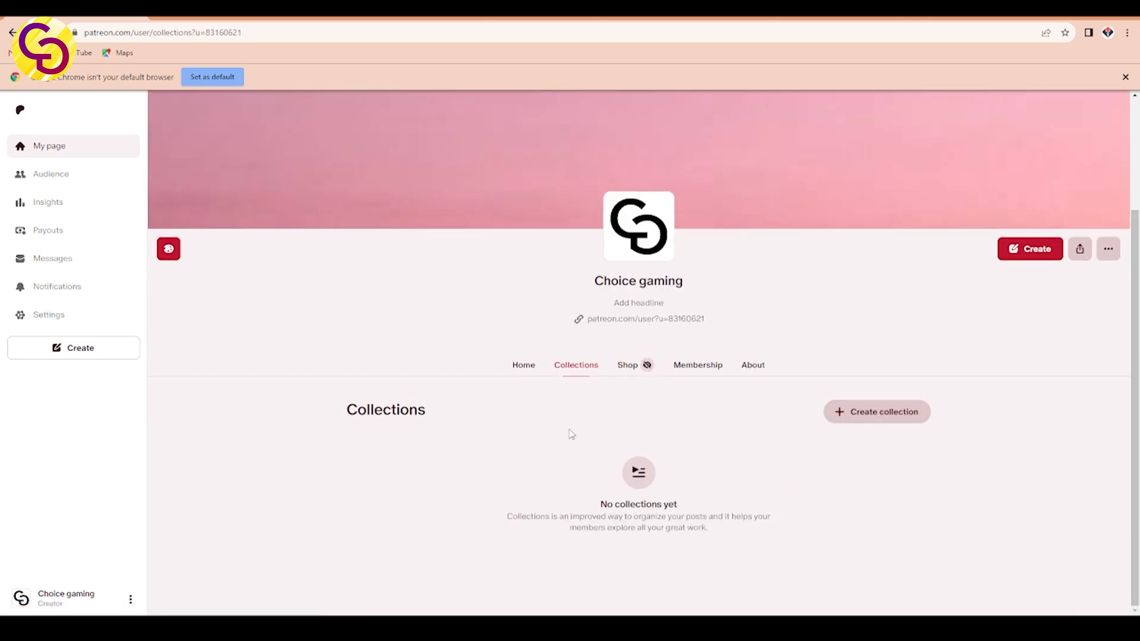
Step: View the Shop intro, the $5 membership tier, then the empty About section
left_click(627, 363)
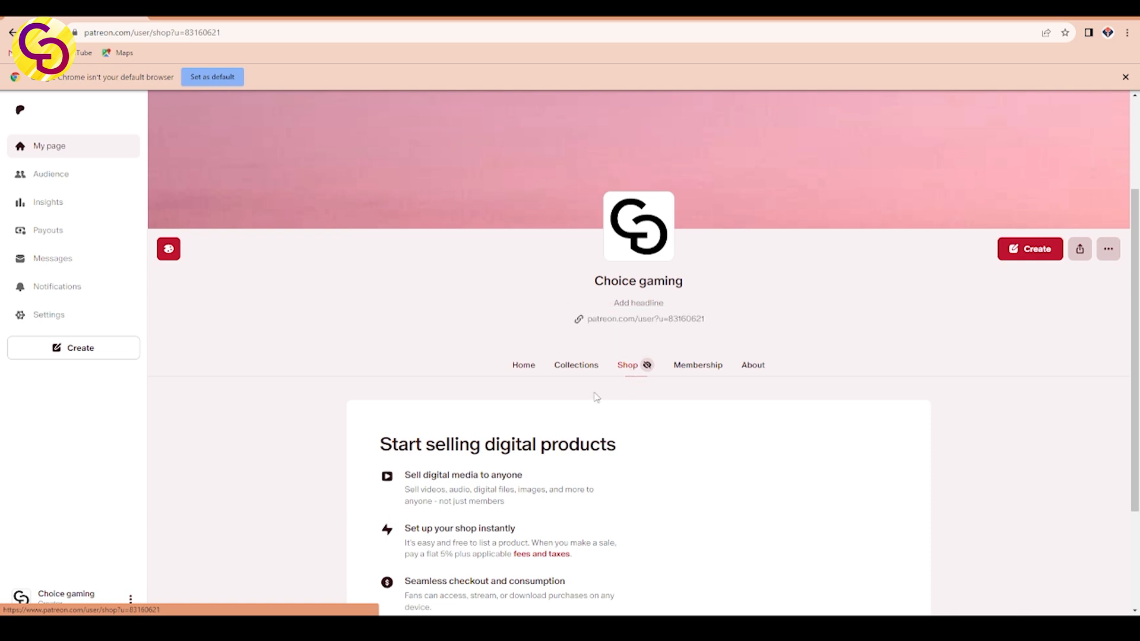
scroll("down", 3)
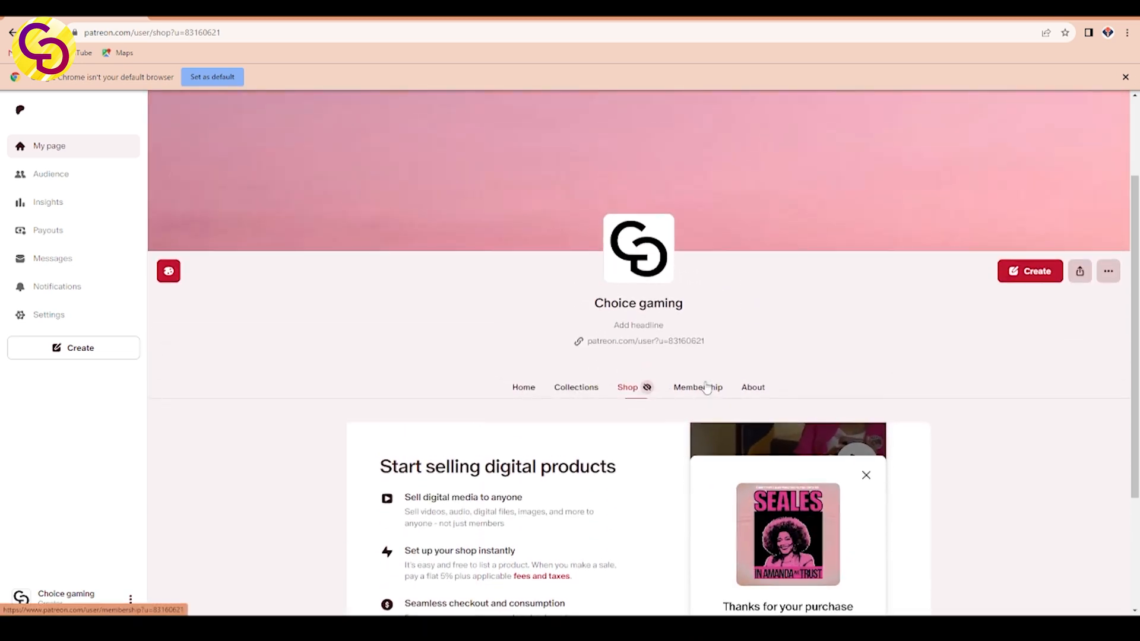
left_click(697, 387)
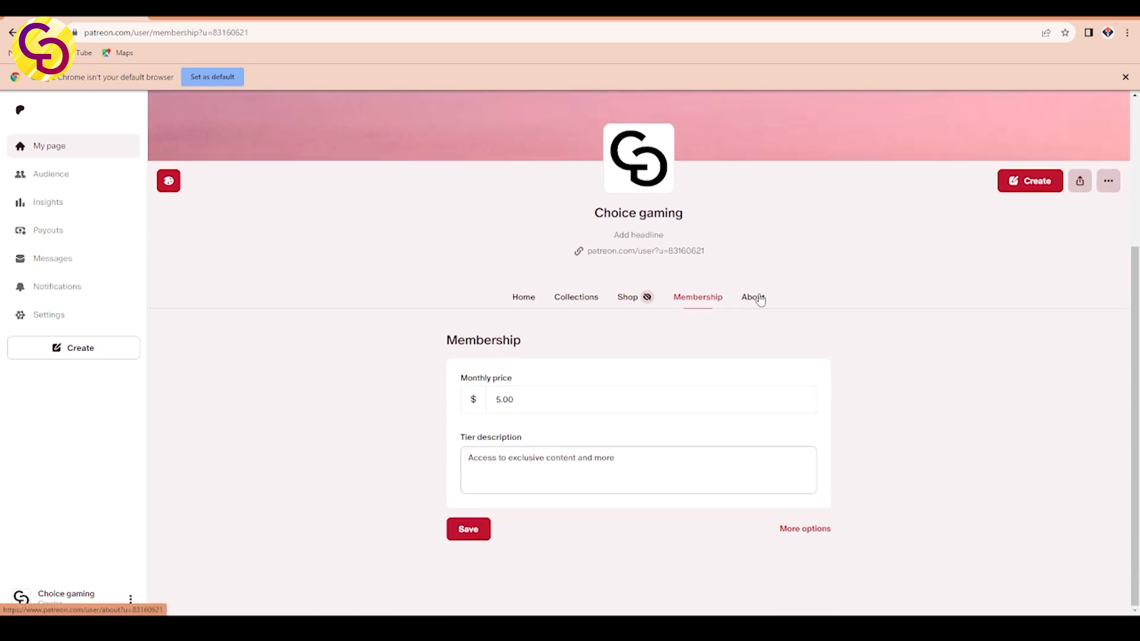
left_click(752, 296)
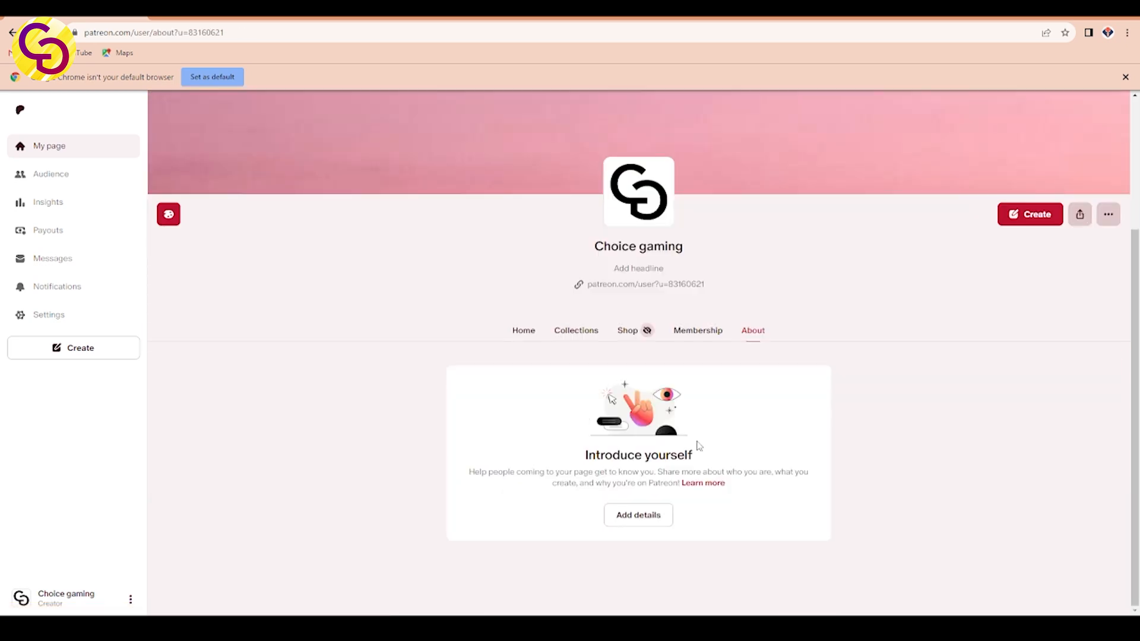
mouse_move(950, 291)
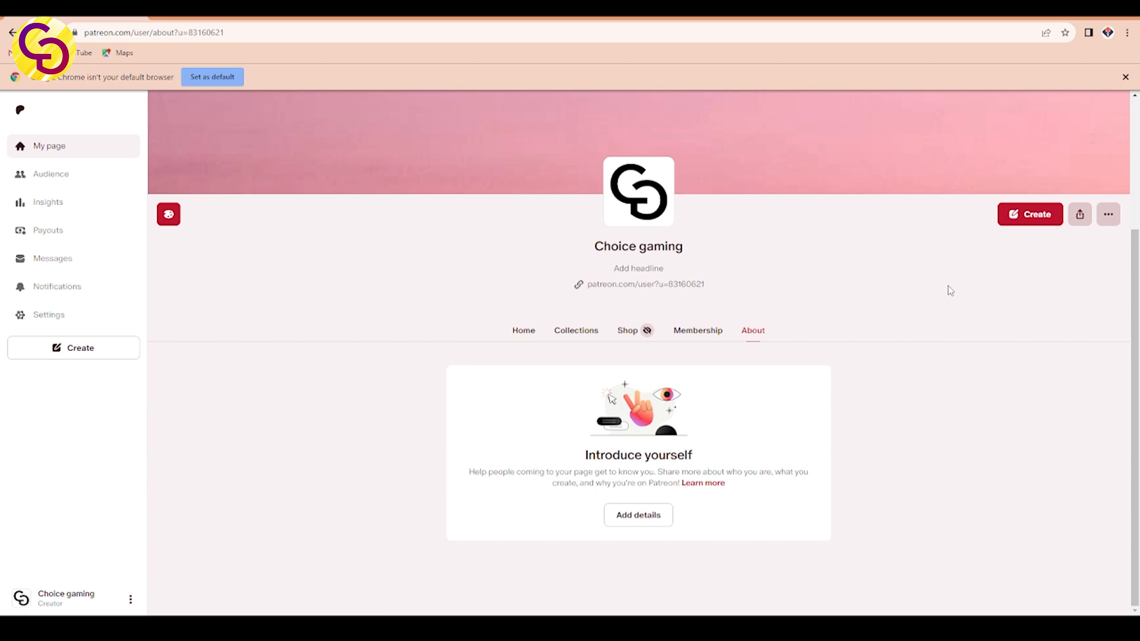
mouse_move(322, 93)
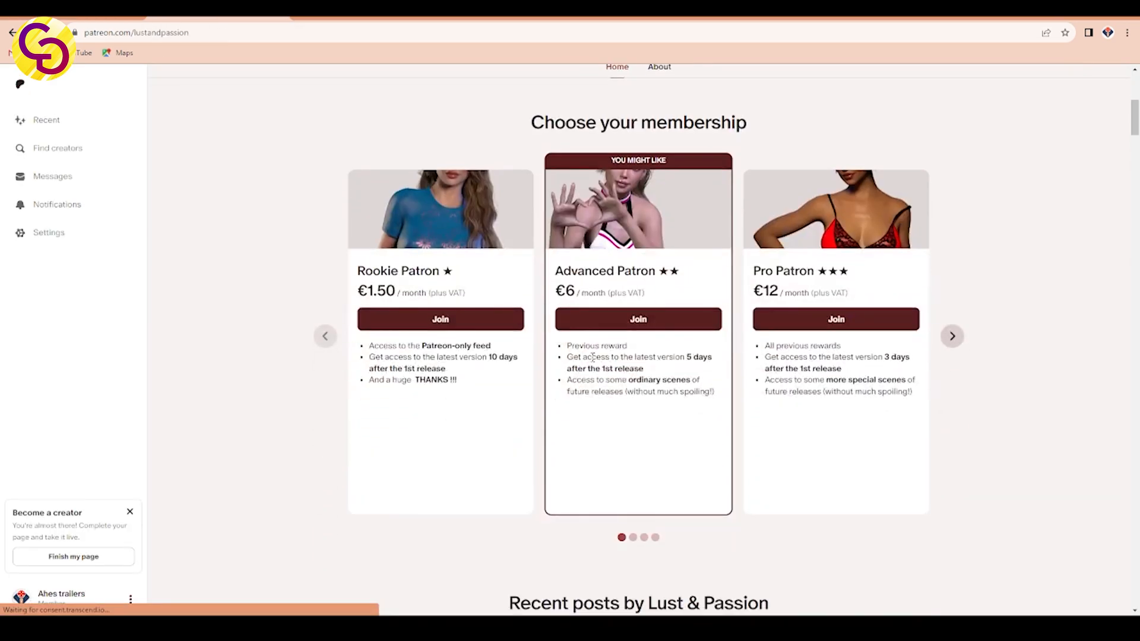
Step: Scroll down the Lust & Passion page through its membership tiers and locked posts
scroll("down", 3)
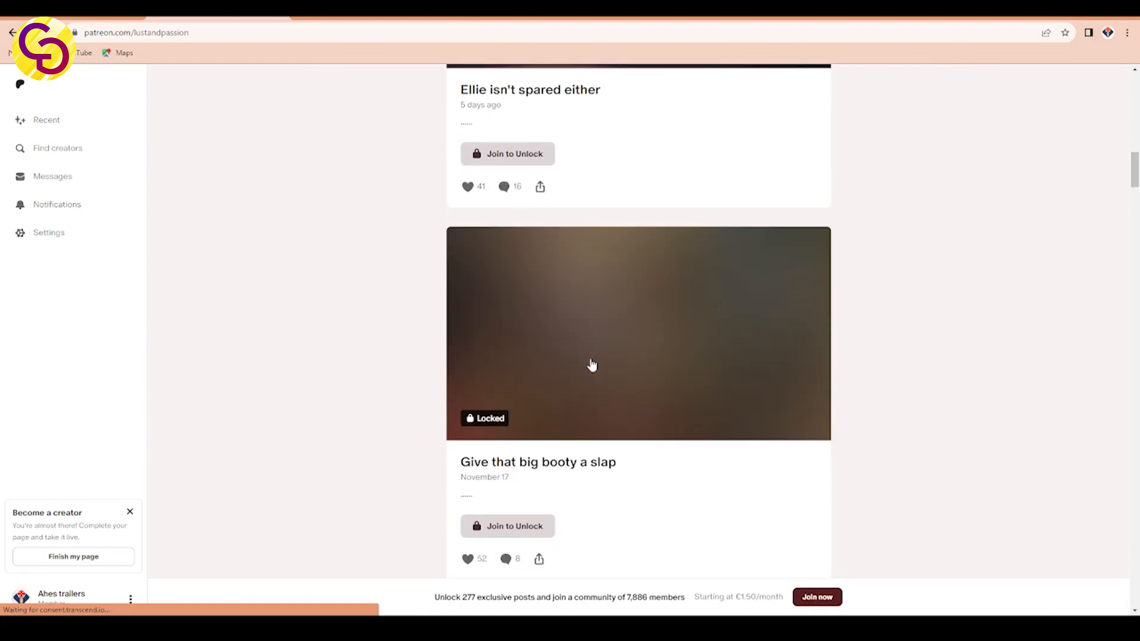
scroll("down", 3)
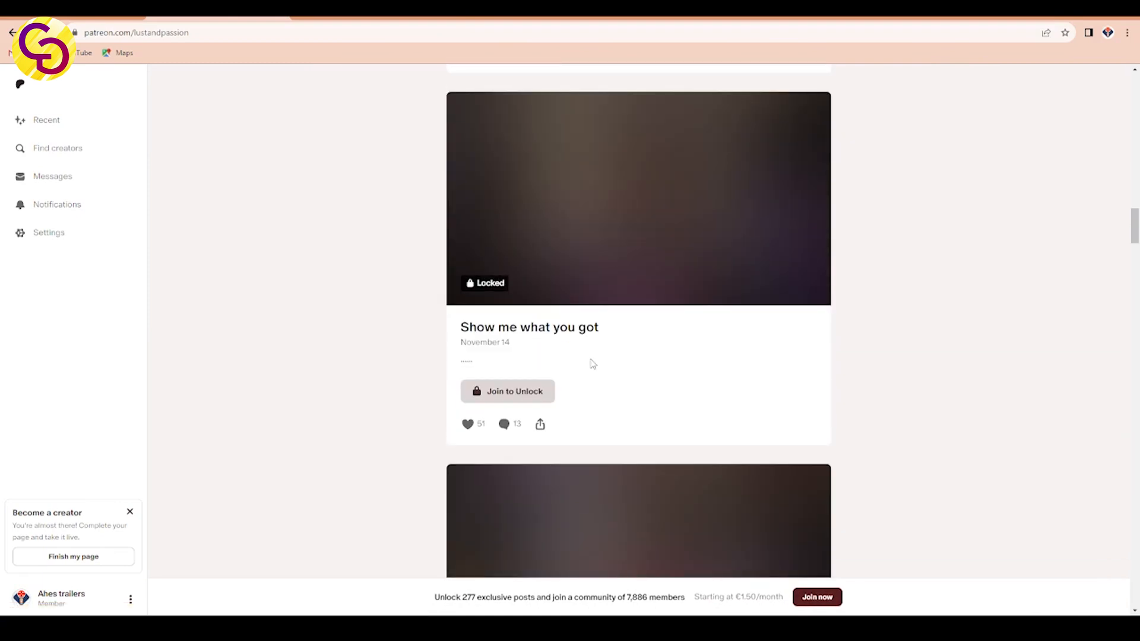
scroll("down", 3)
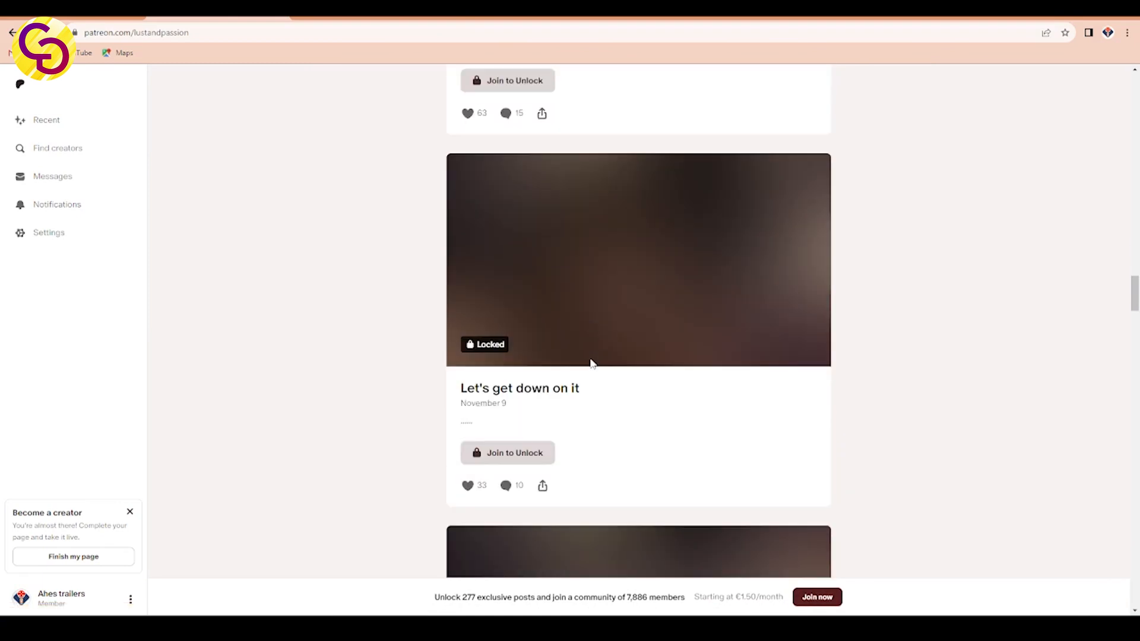
scroll("down", 3)
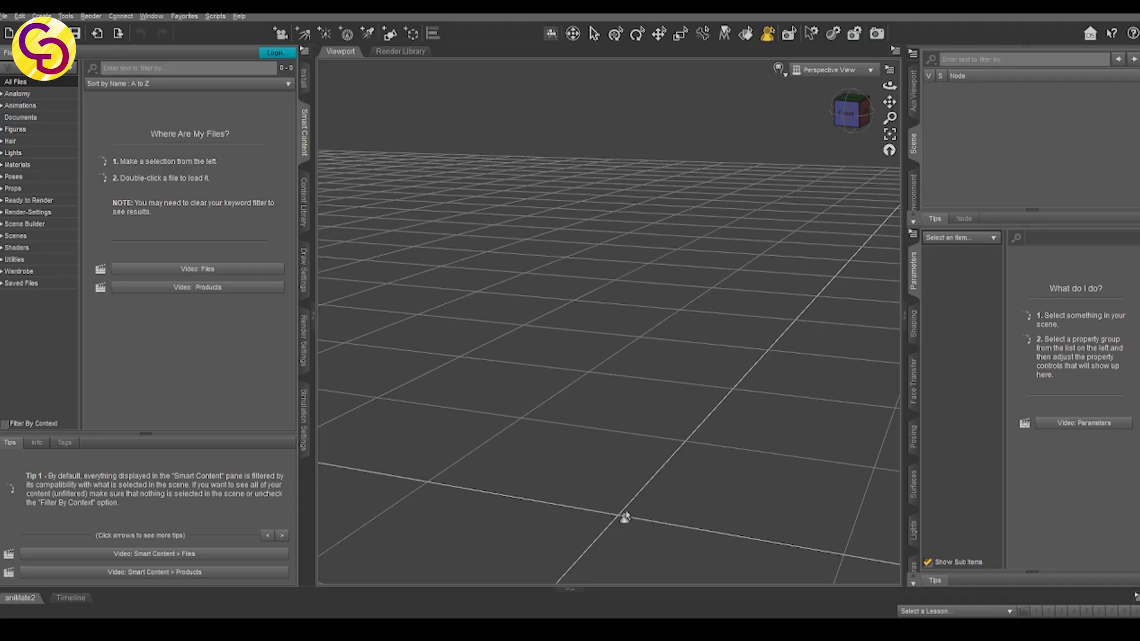
mouse_move(637, 511)
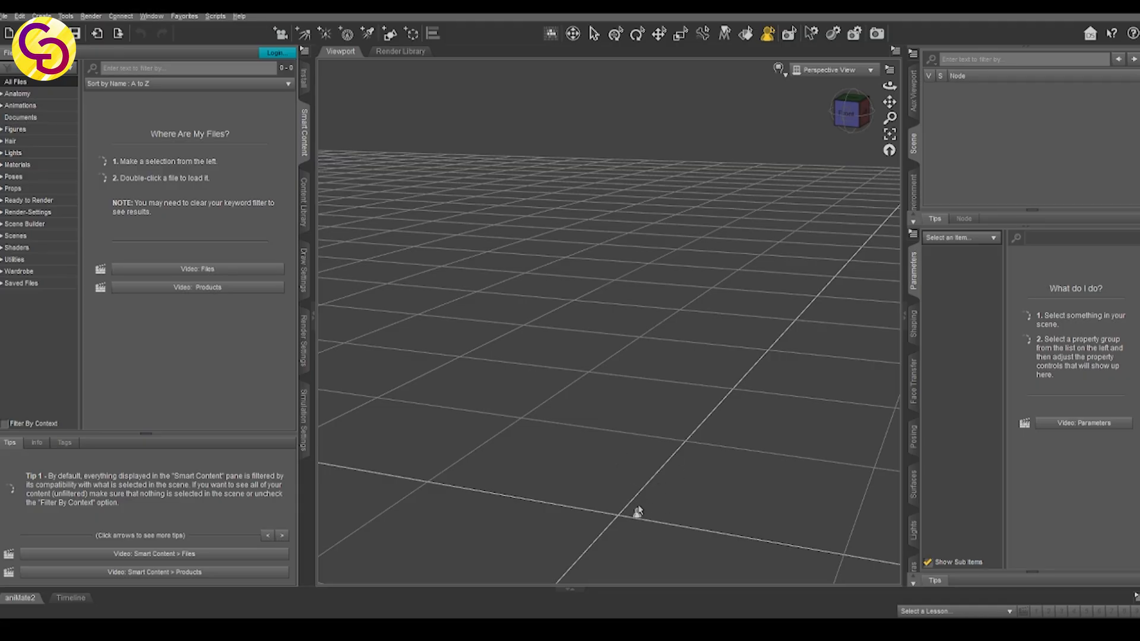
mouse_move(670, 470)
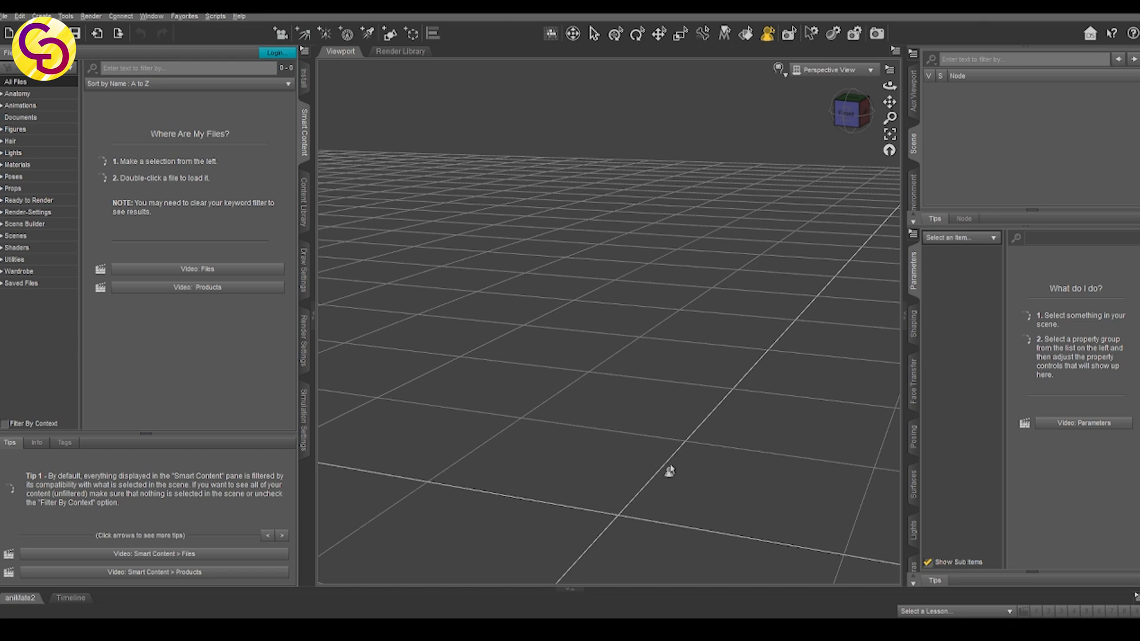
mouse_move(10, 145)
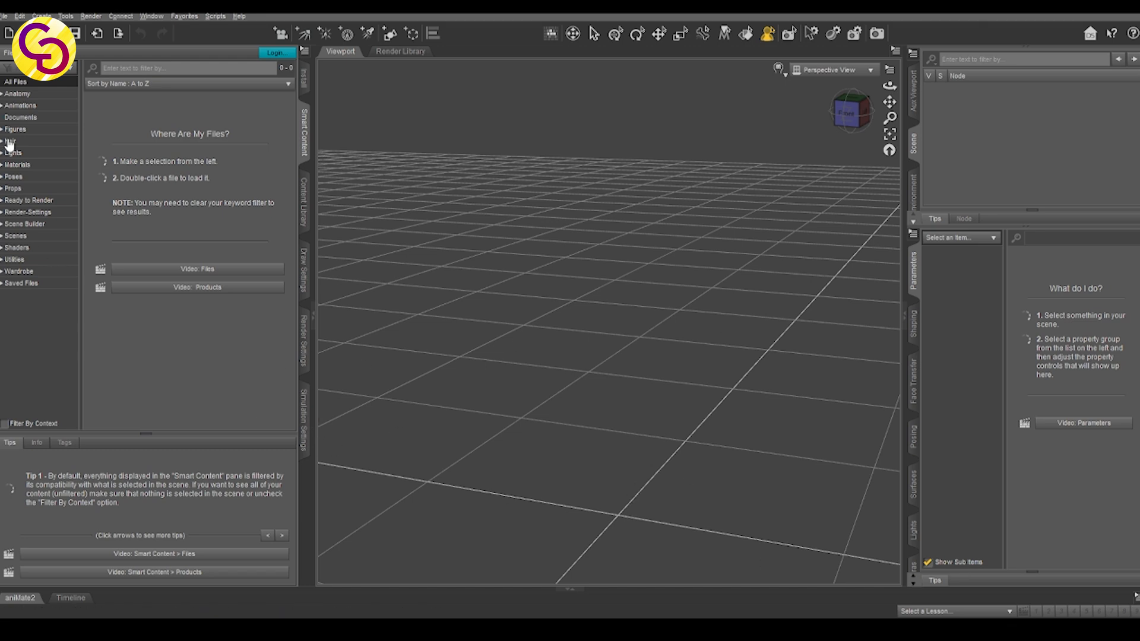
mouse_move(22, 188)
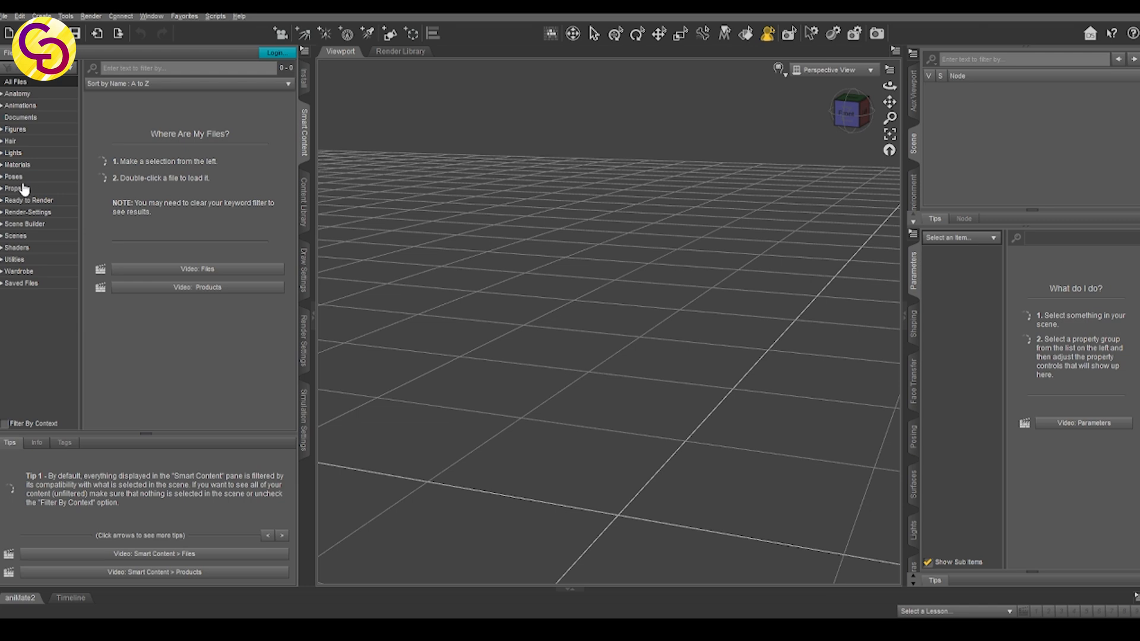
mouse_move(104, 215)
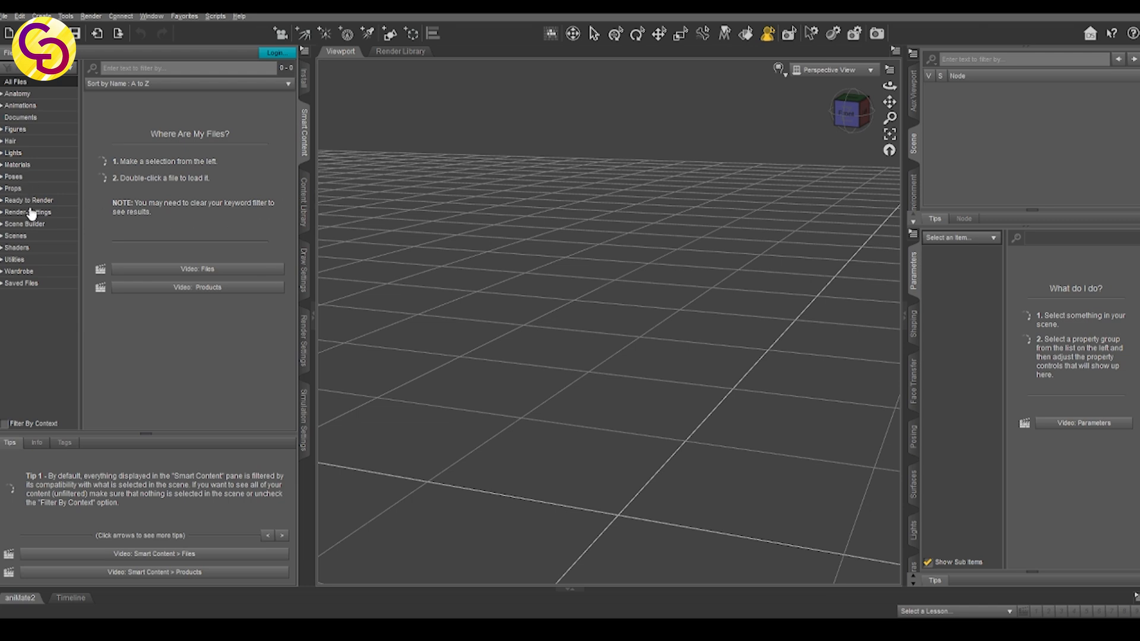
mouse_move(27, 150)
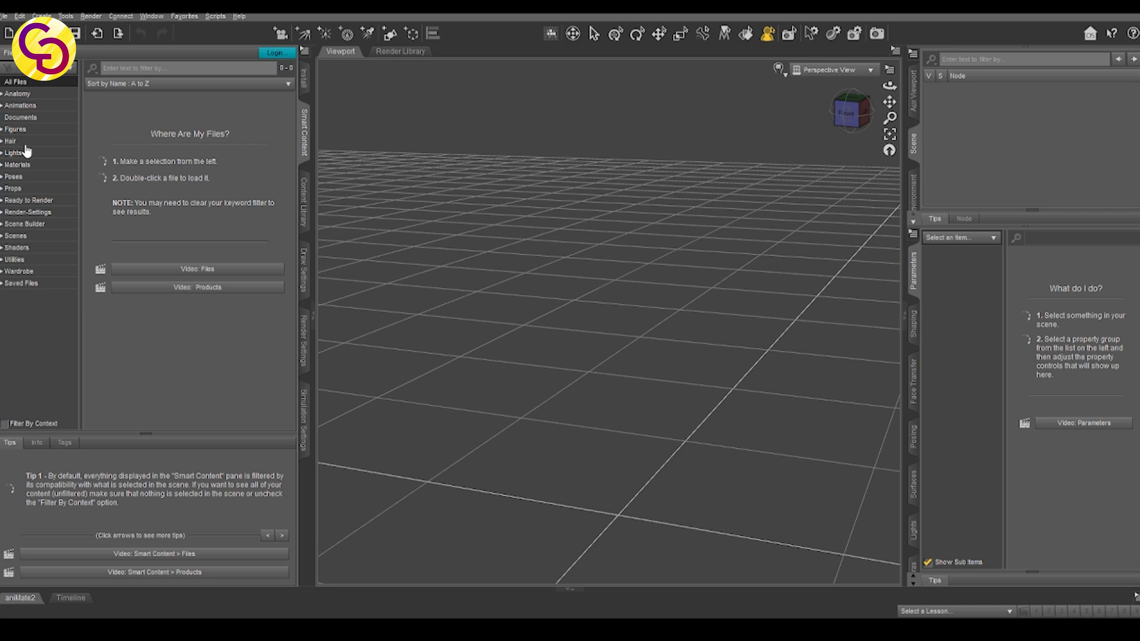
mouse_move(38, 204)
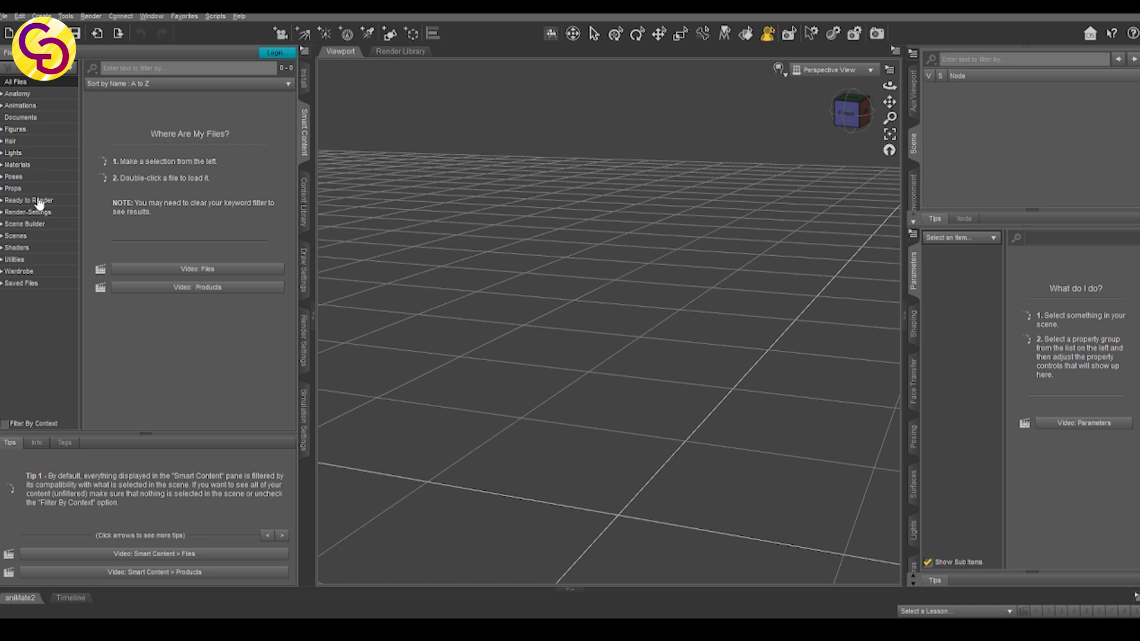
Step: Load Genesis 8.1 Female Dev Load from Smart Content's Figures category
left_click(15, 129)
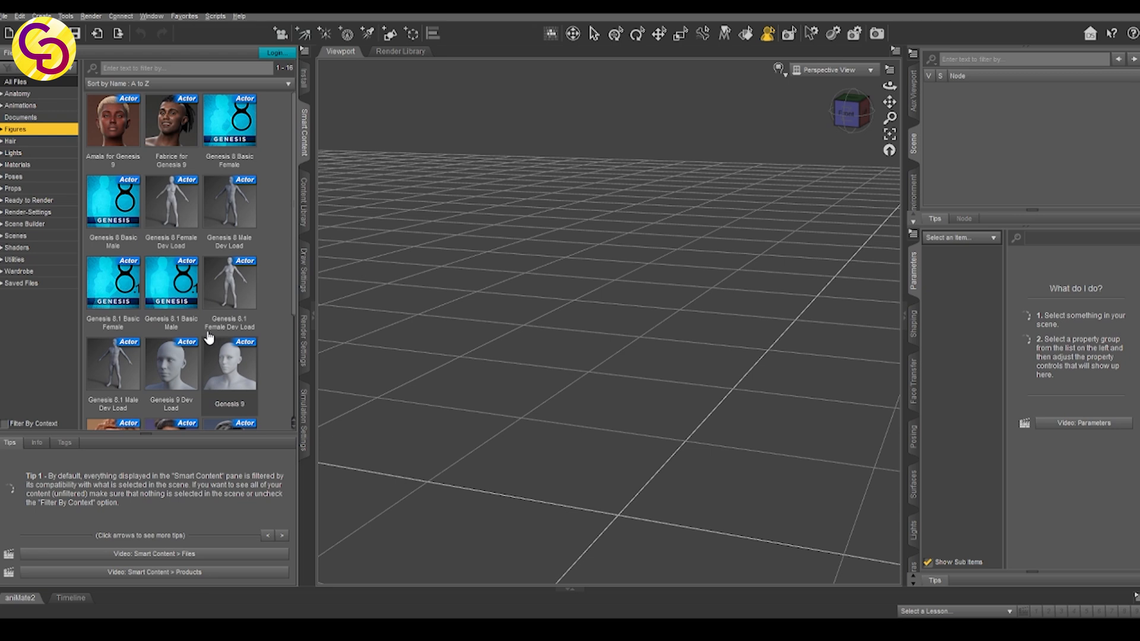
double_click(229, 282)
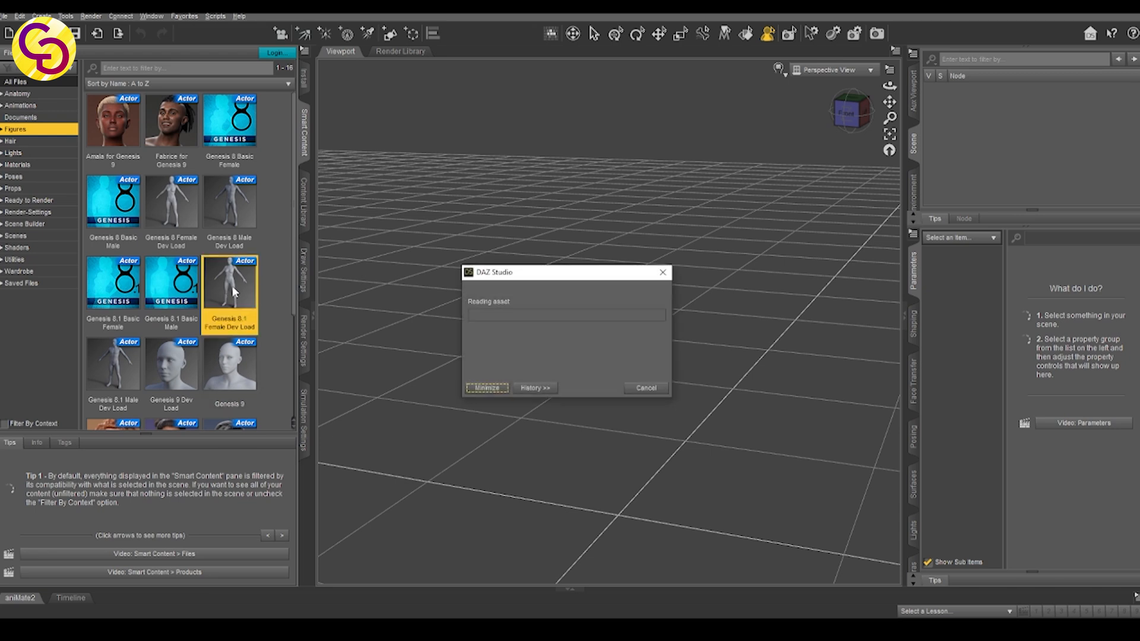
double_click(229, 282)
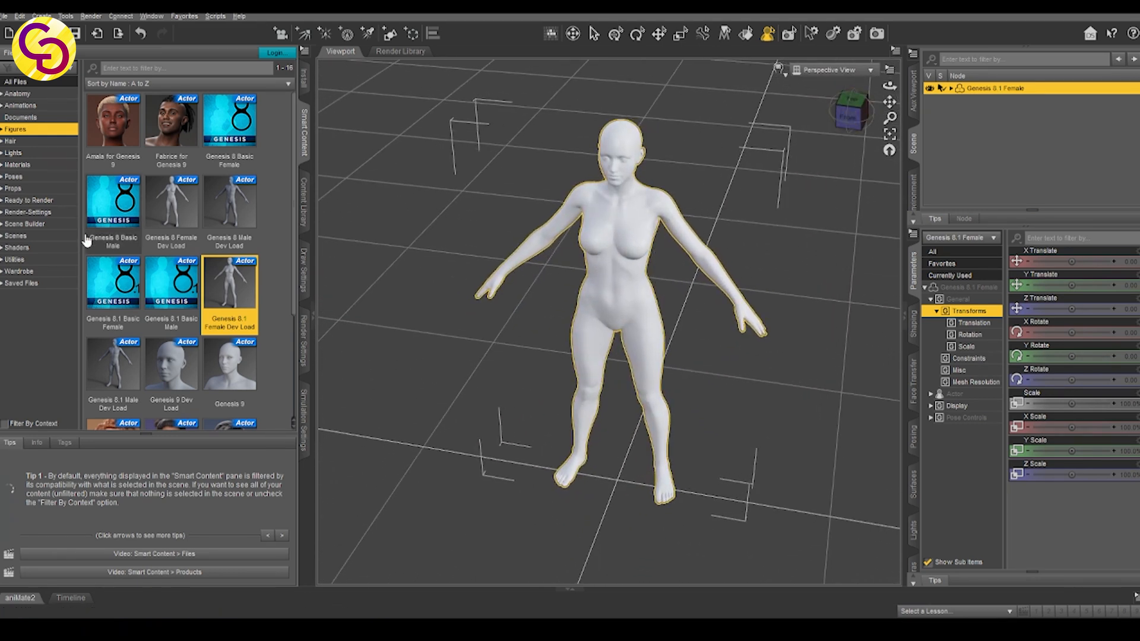
Step: Browse the Wardrobe, Poses and Saved Files categories in Smart Content
left_click(19, 271)
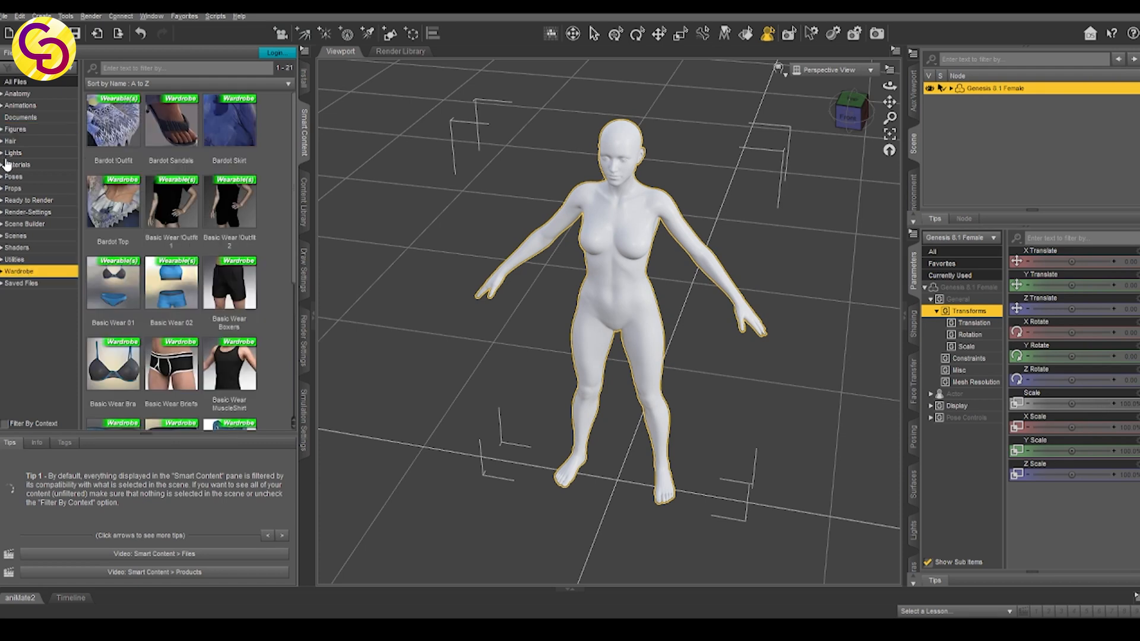
left_click(13, 177)
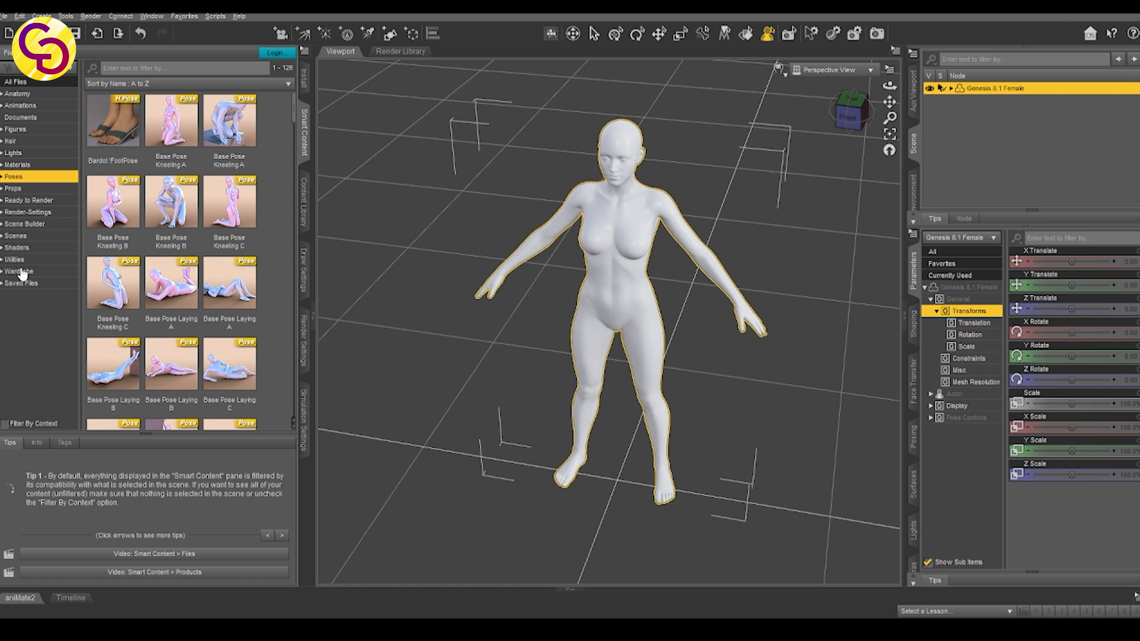
mouse_move(60, 297)
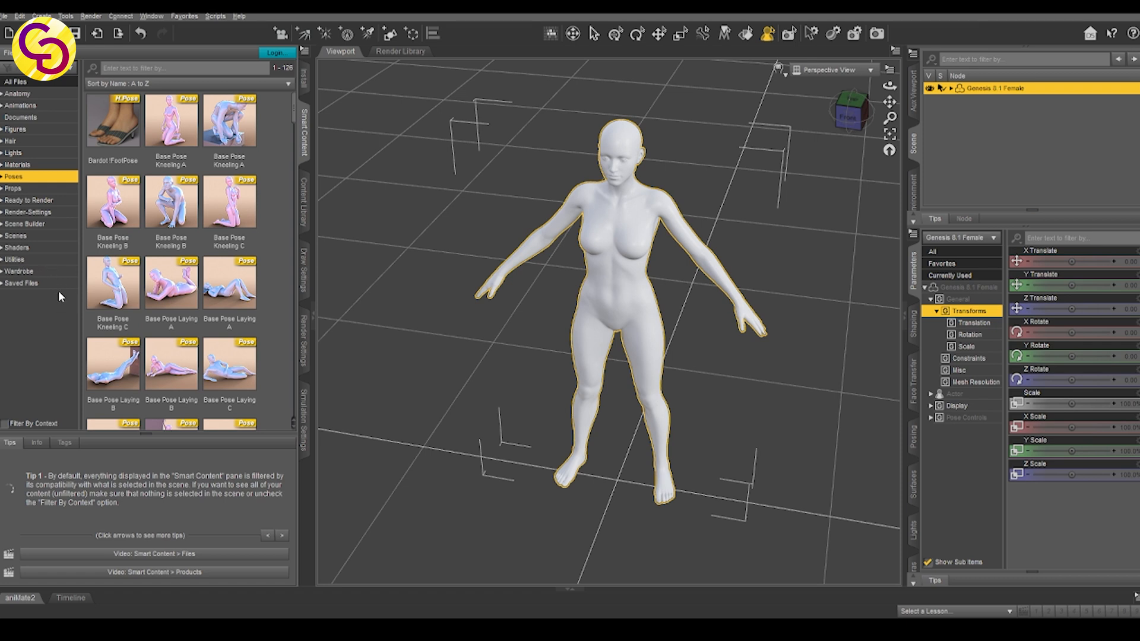
left_click(22, 282)
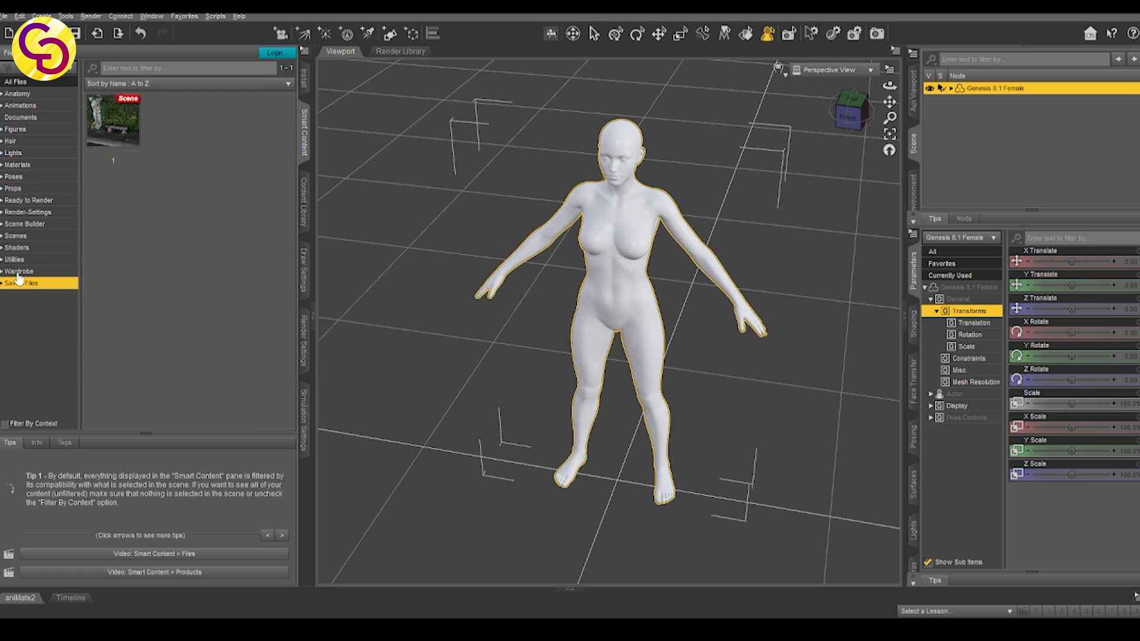
left_click(15, 259)
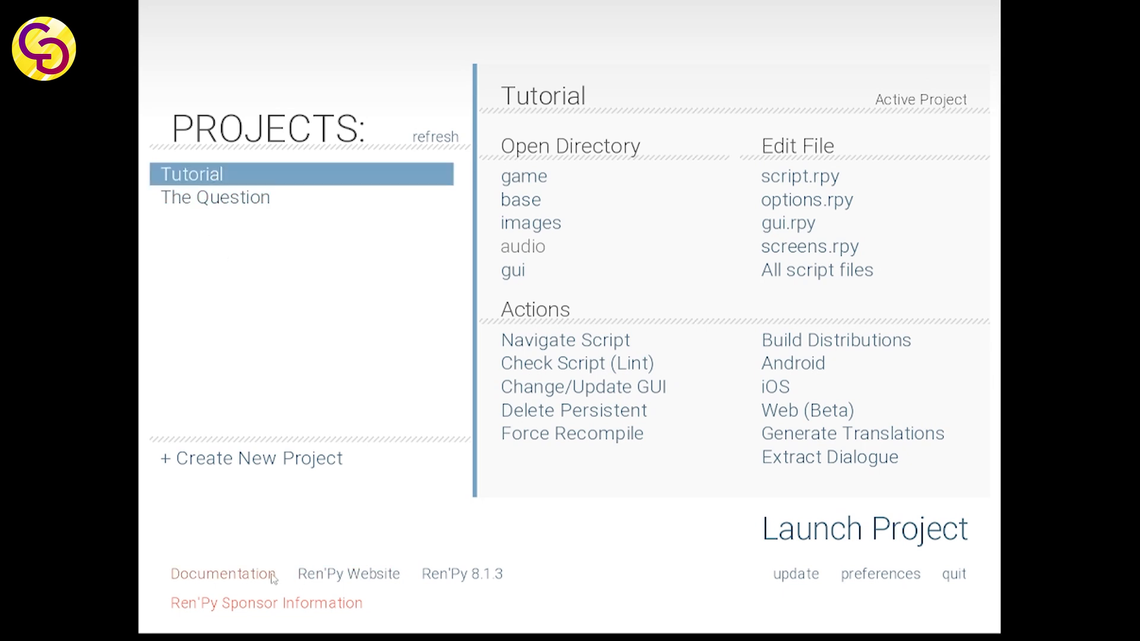
mouse_move(324, 529)
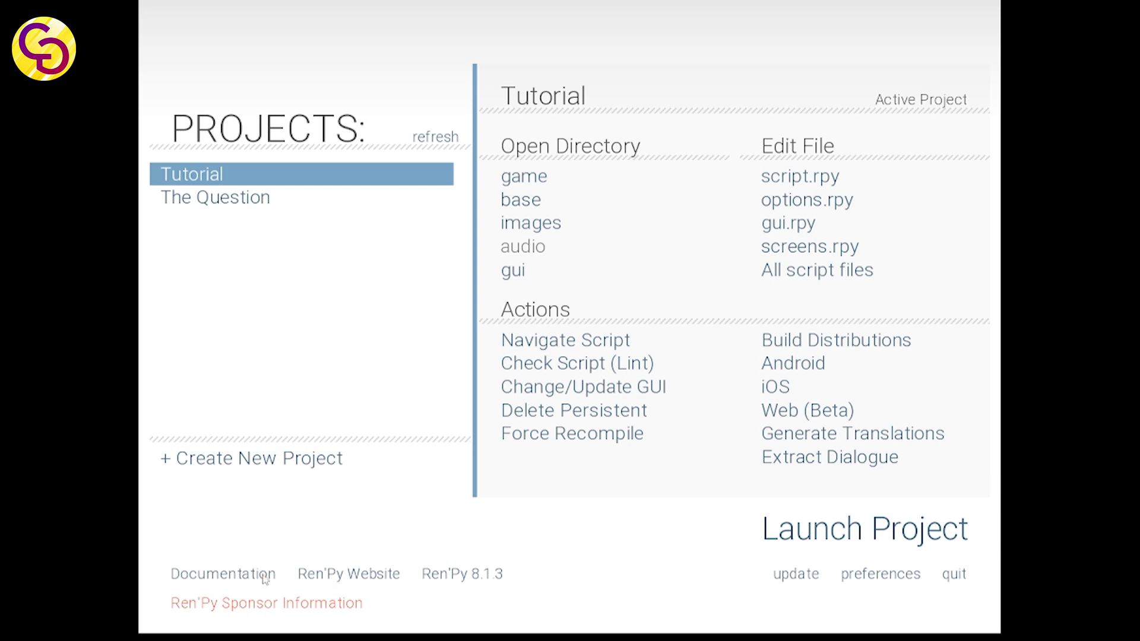
mouse_move(550, 457)
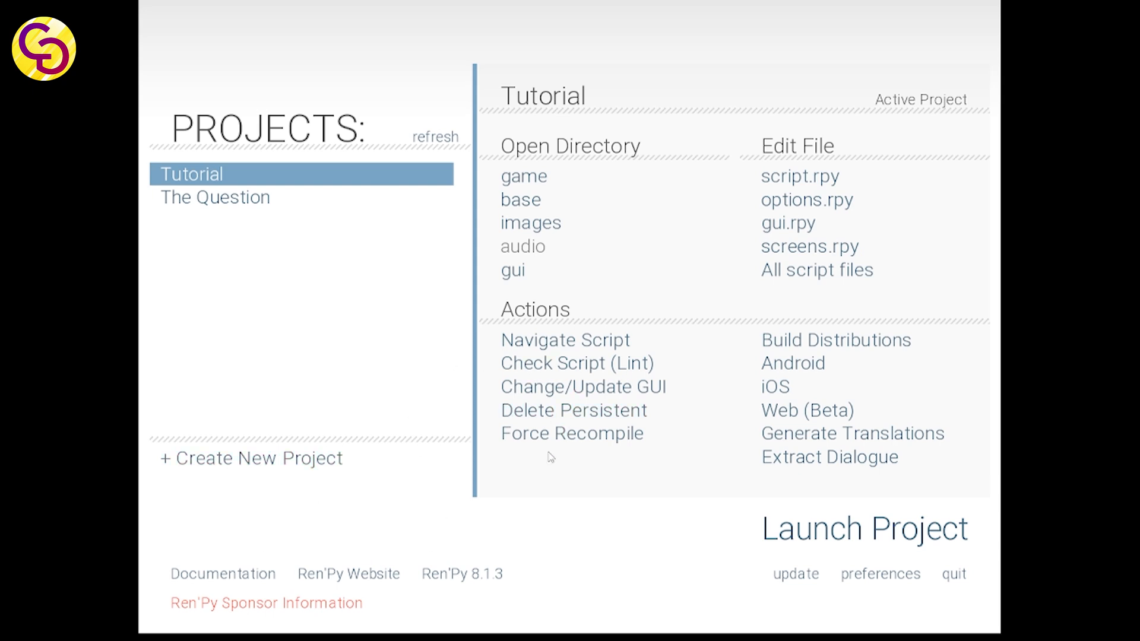
mouse_move(229, 240)
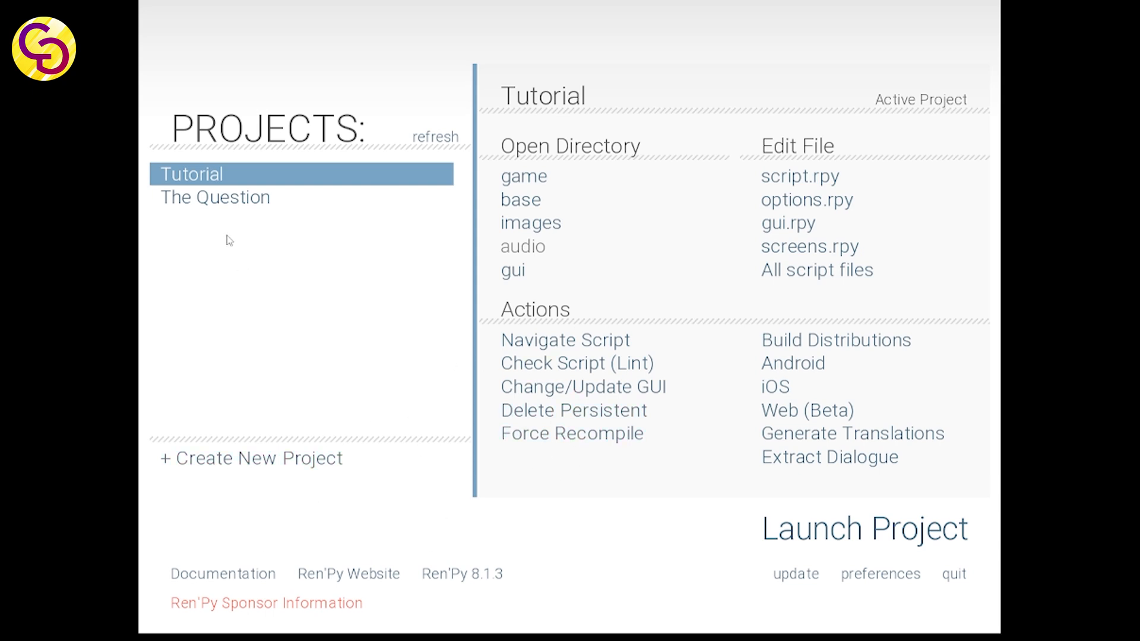
mouse_move(233, 175)
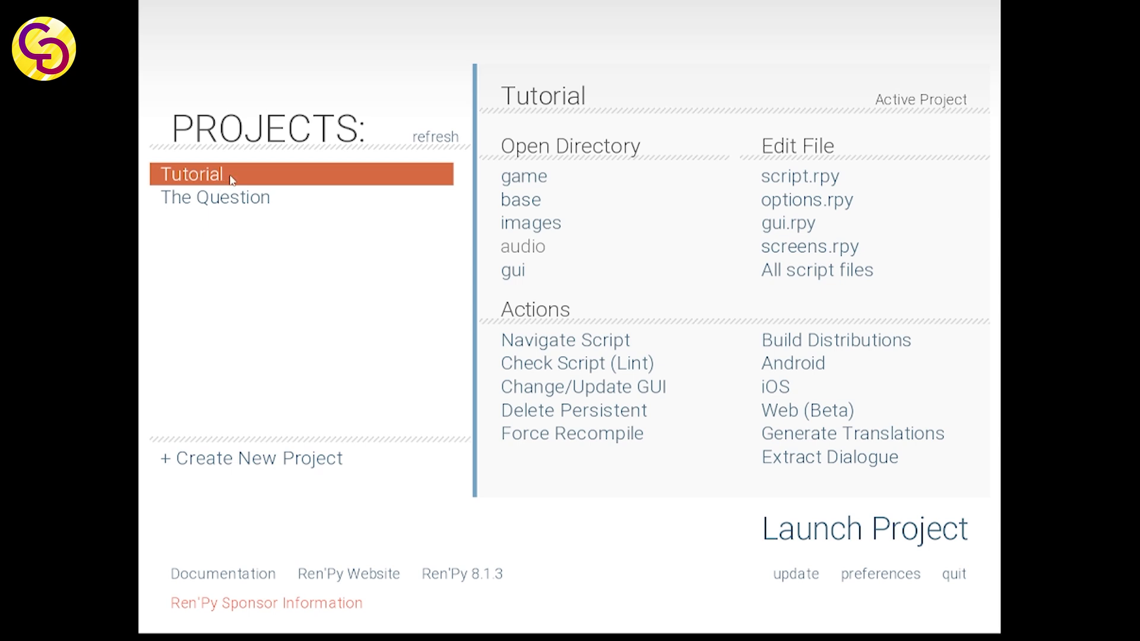
Step: Create a Ren'Py project named 'learn' at 1920x1080 with the grey colour scheme
left_click(250, 457)
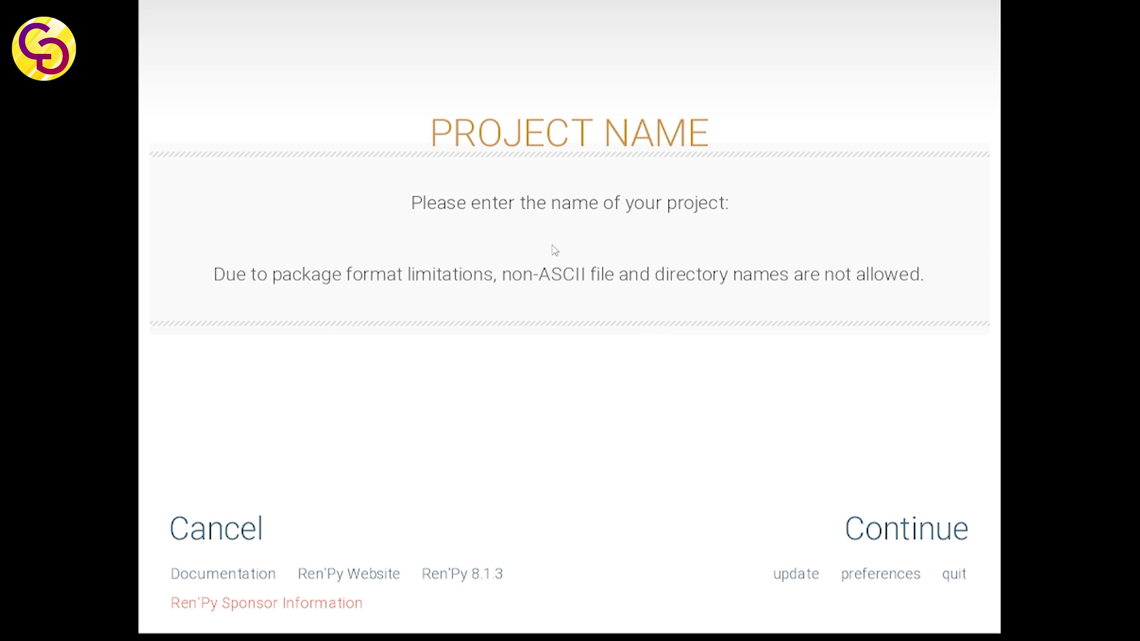
type("lear")
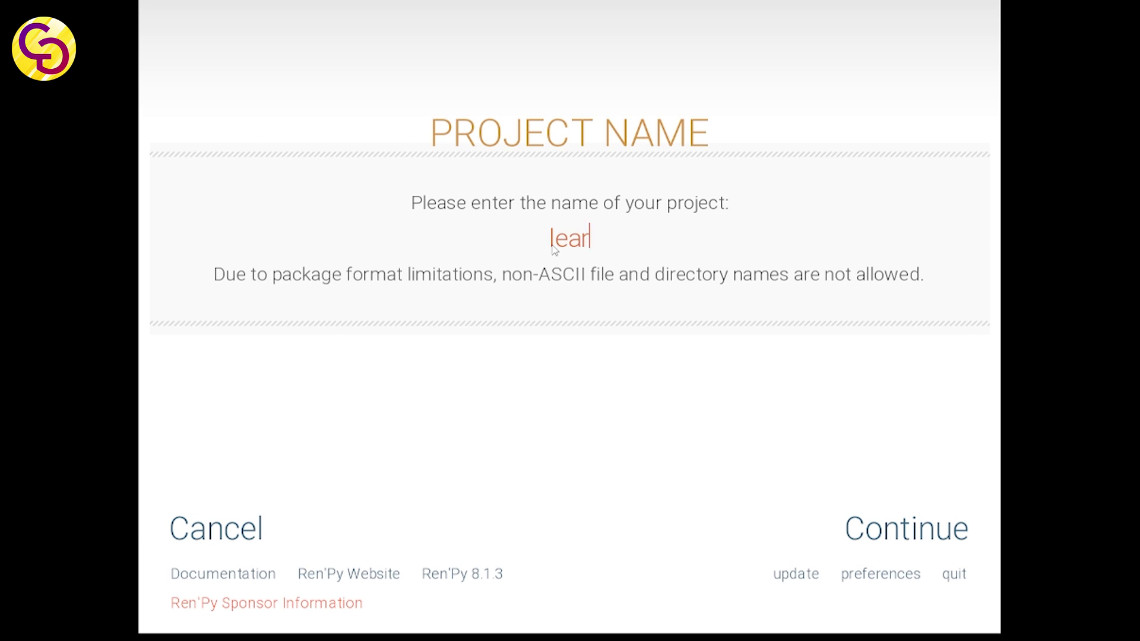
left_click(905, 528)
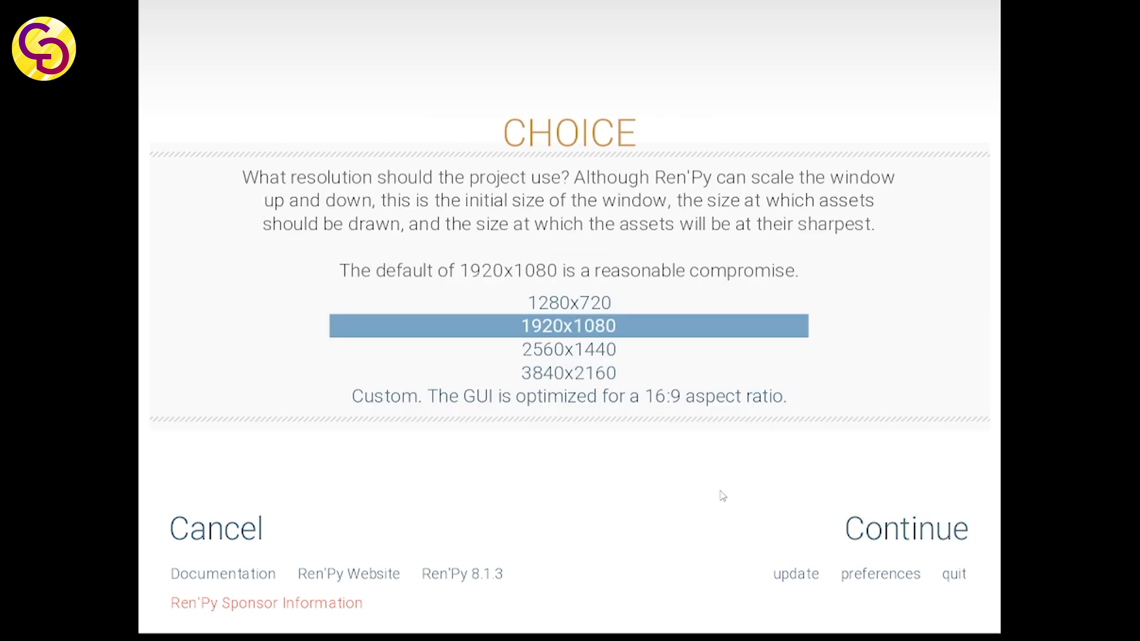
mouse_move(570, 372)
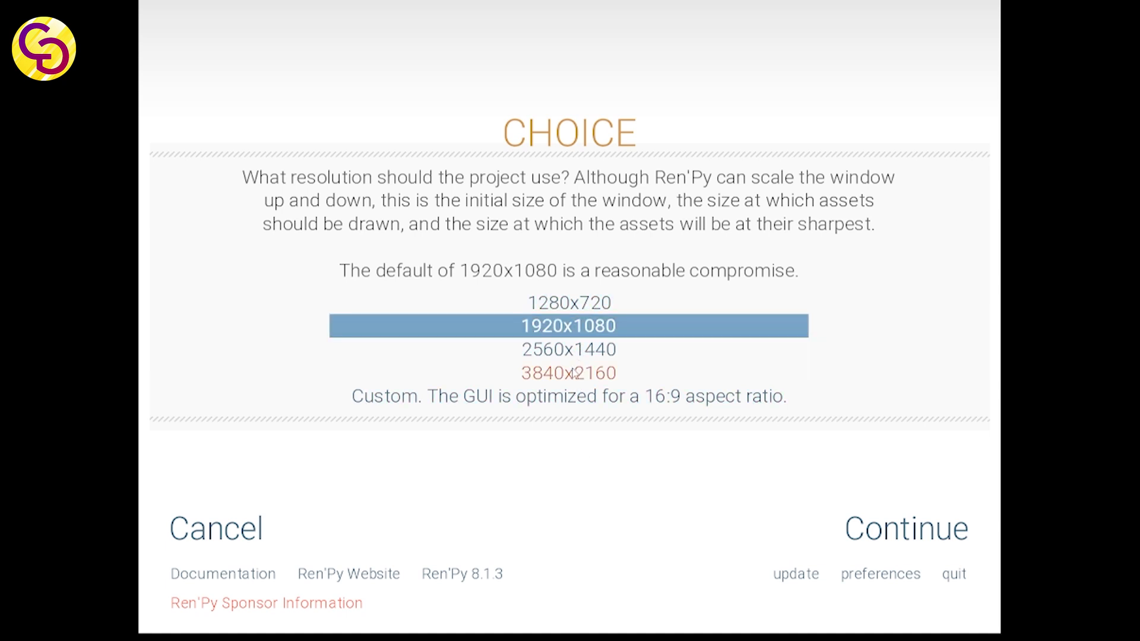
mouse_move(905, 528)
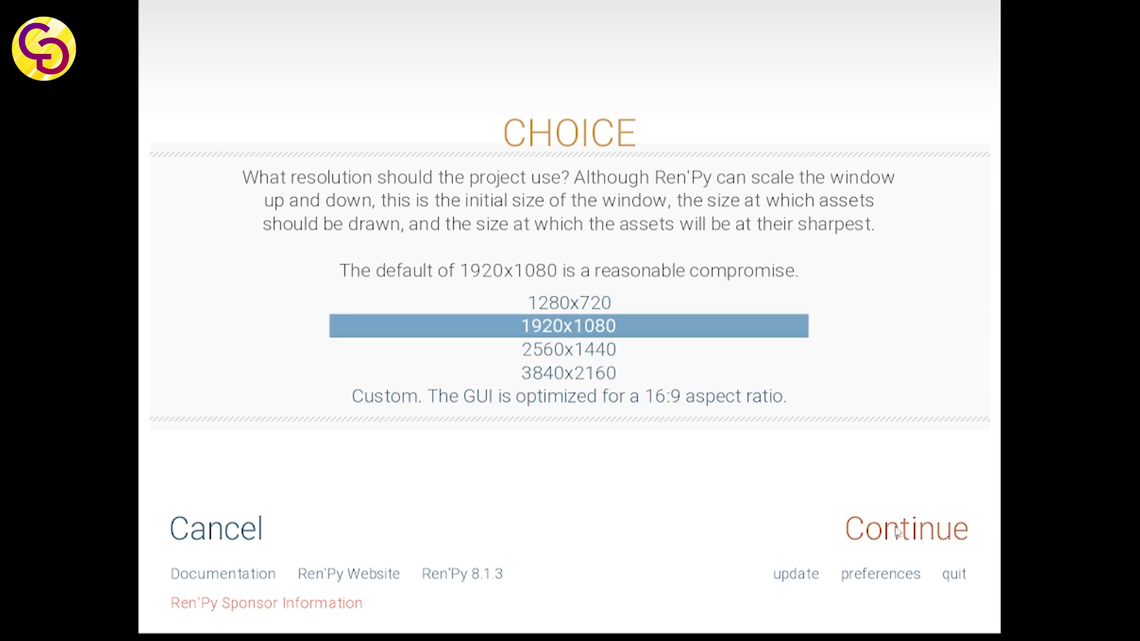
left_click(905, 528)
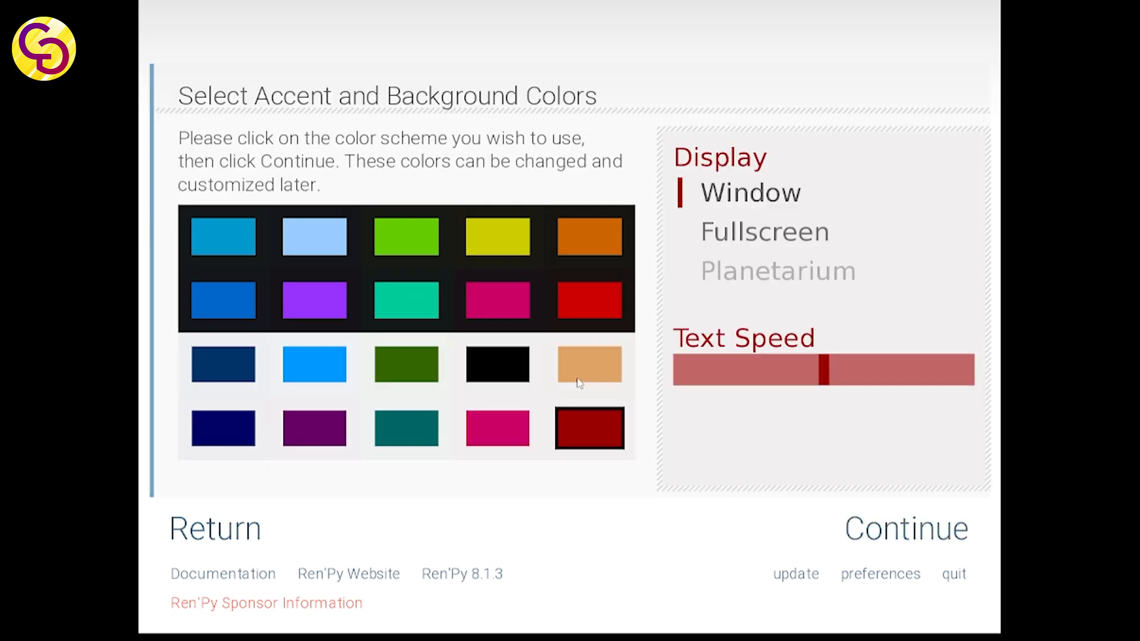
left_click(498, 364)
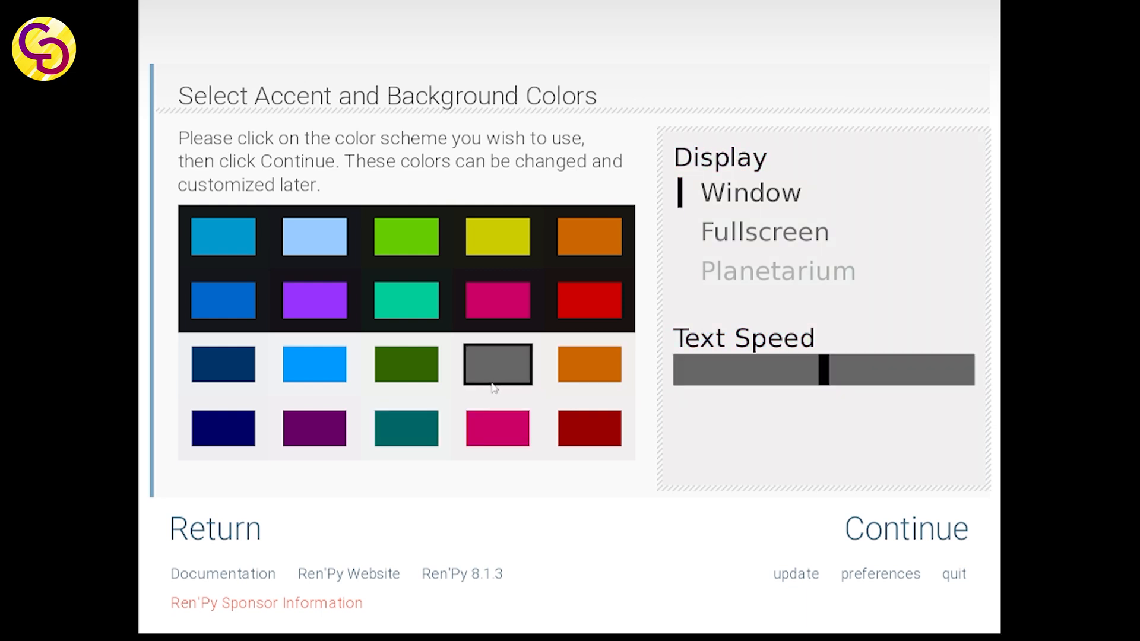
left_click(904, 528)
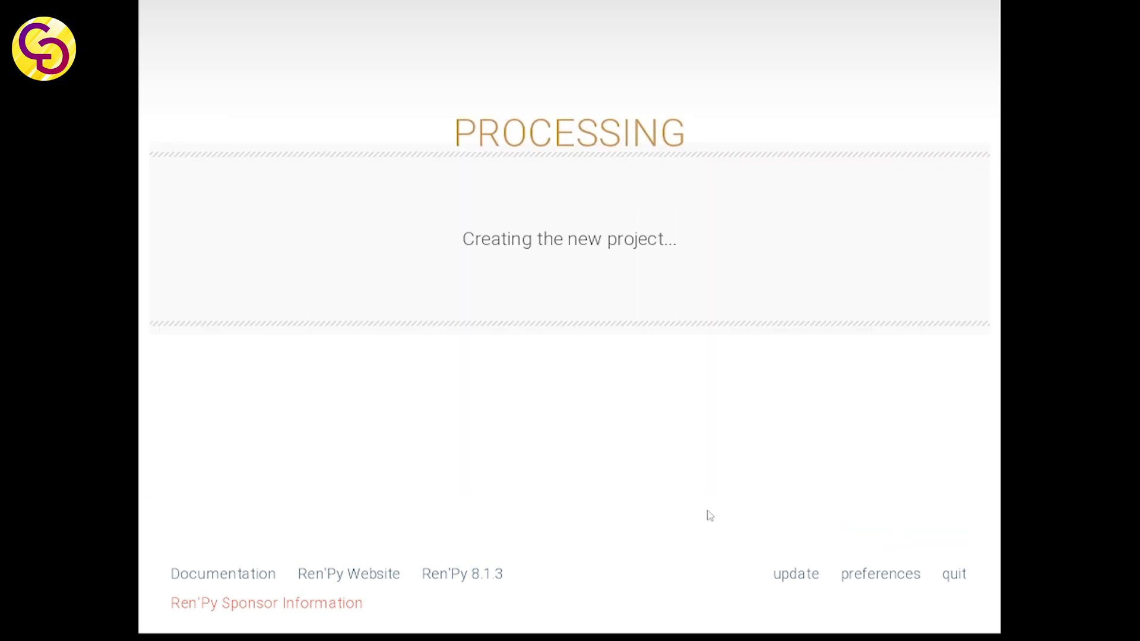
mouse_move(670, 500)
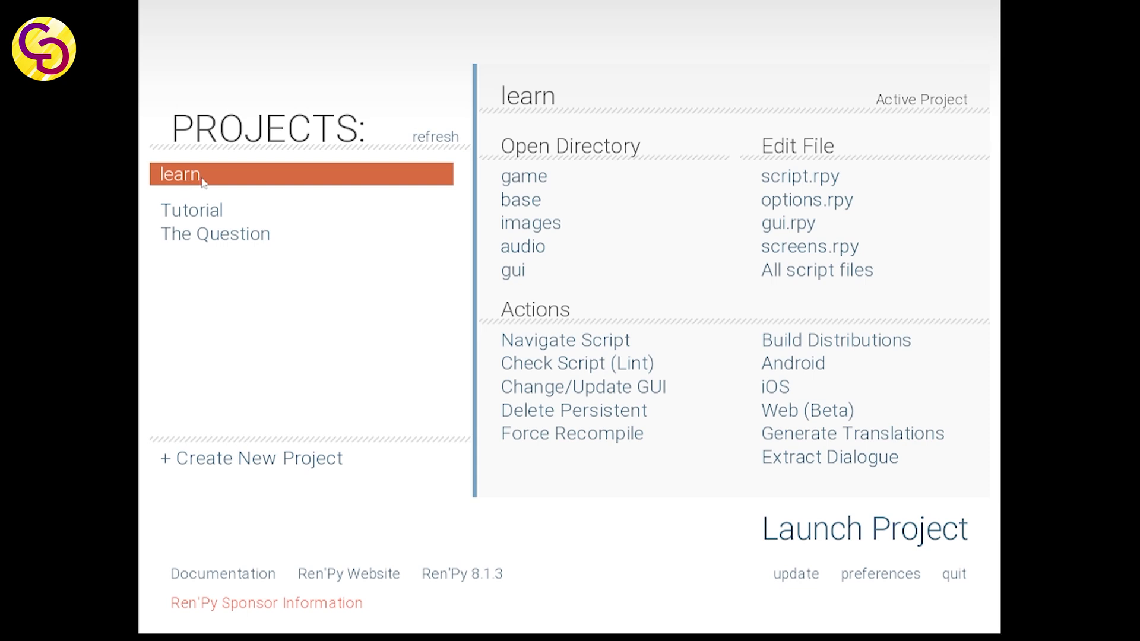
mouse_move(240, 177)
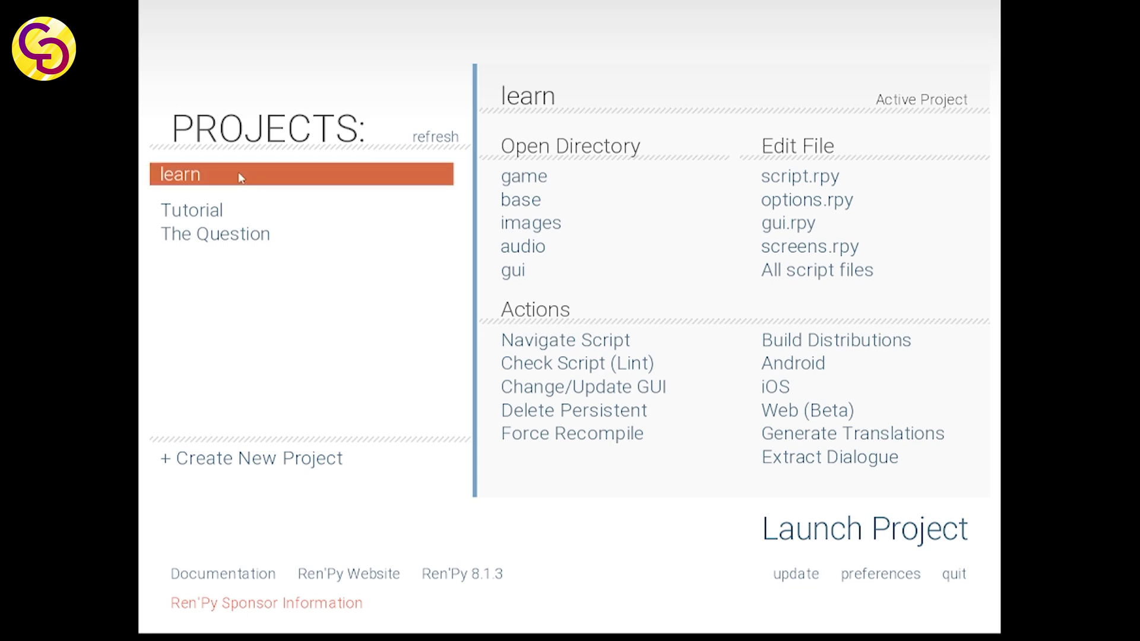
Step: Launch the learn game, start it and advance past its only dialogue line
left_click(865, 528)
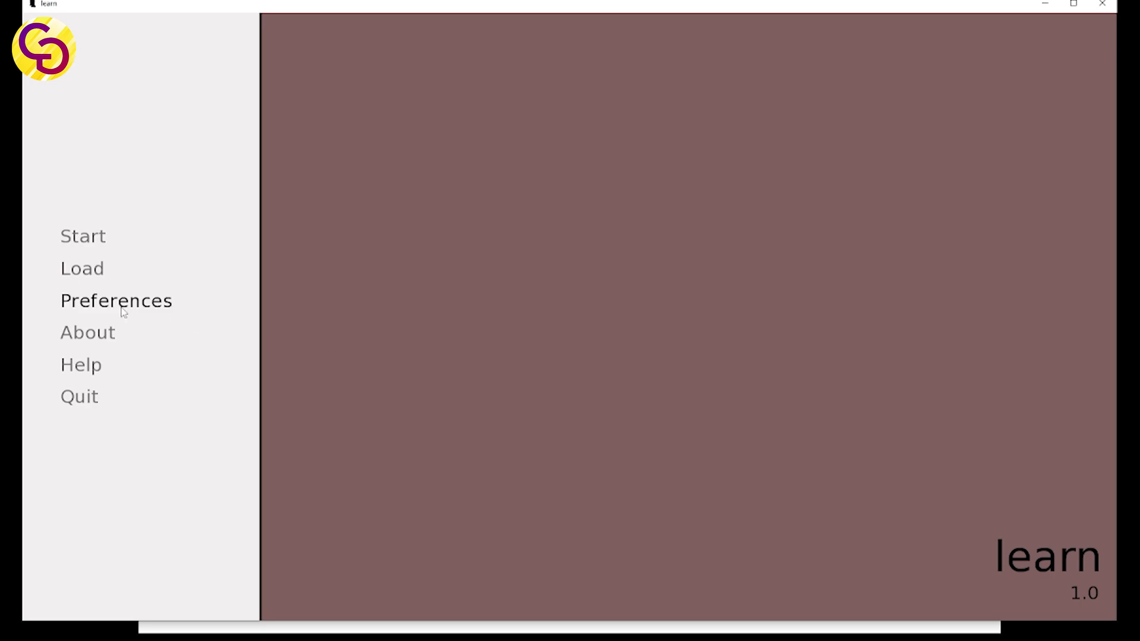
mouse_move(82, 268)
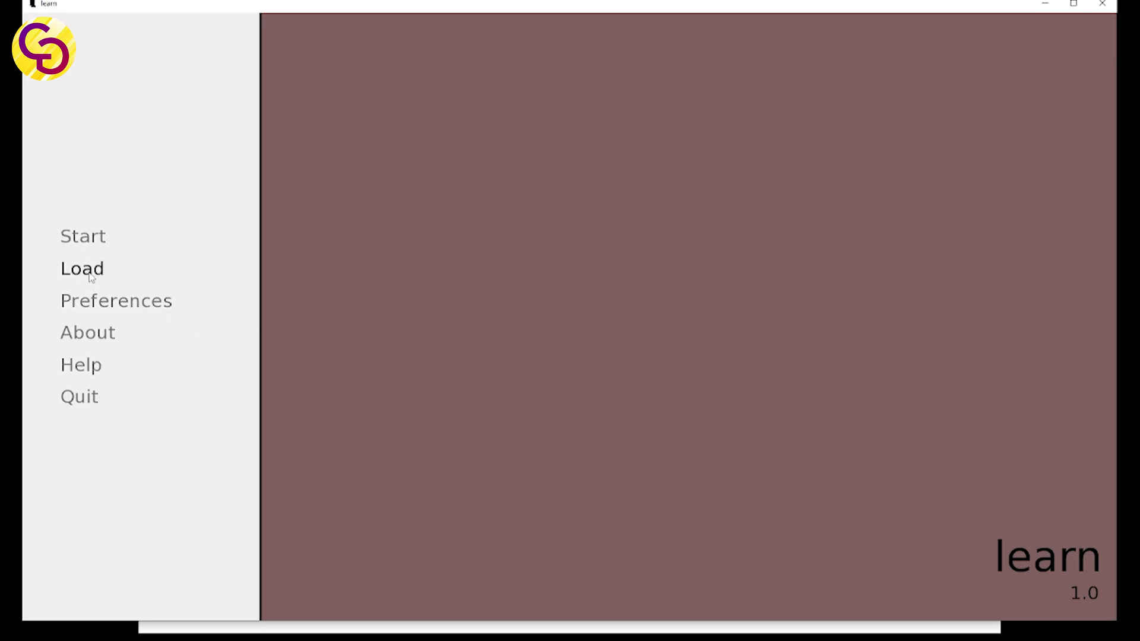
left_click(82, 236)
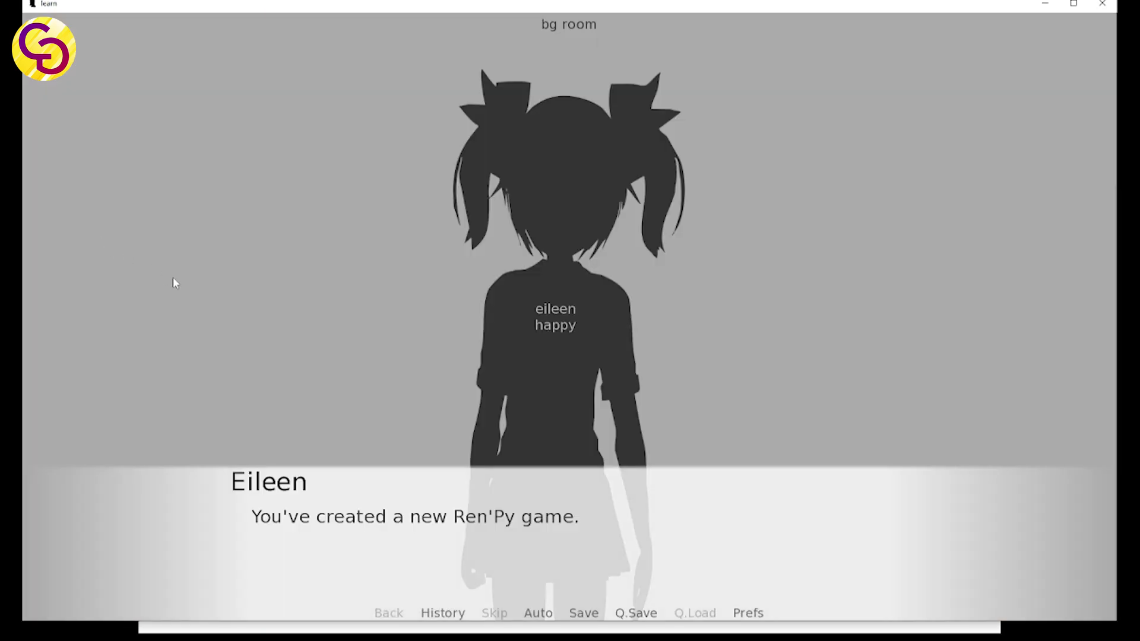
left_click(347, 398)
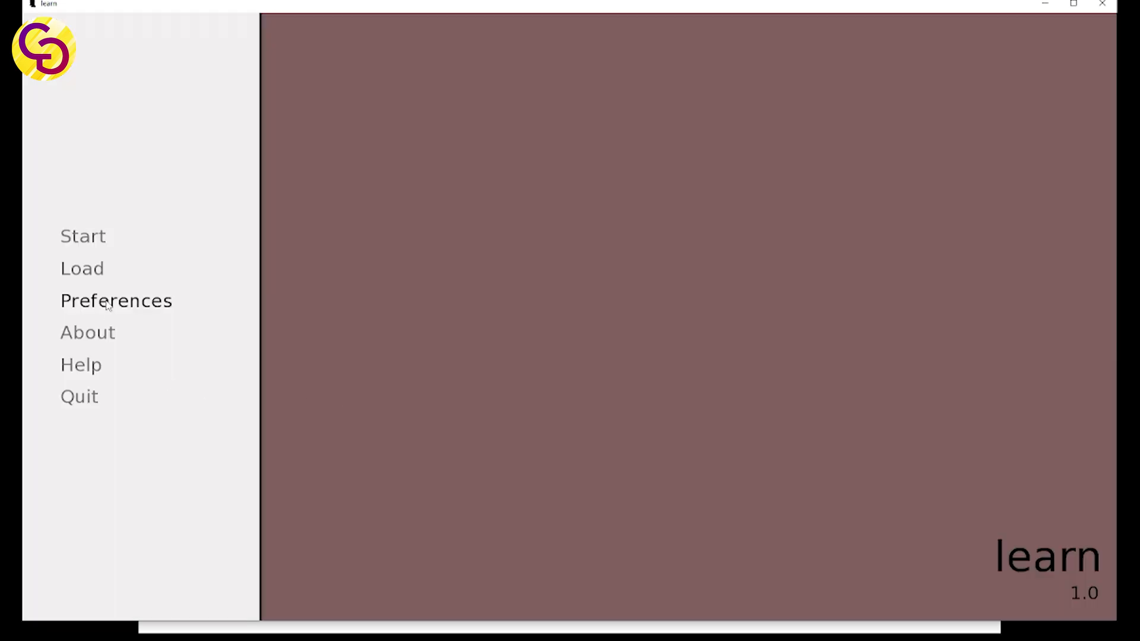
Step: View the game's Preferences, About and Load screens
left_click(116, 300)
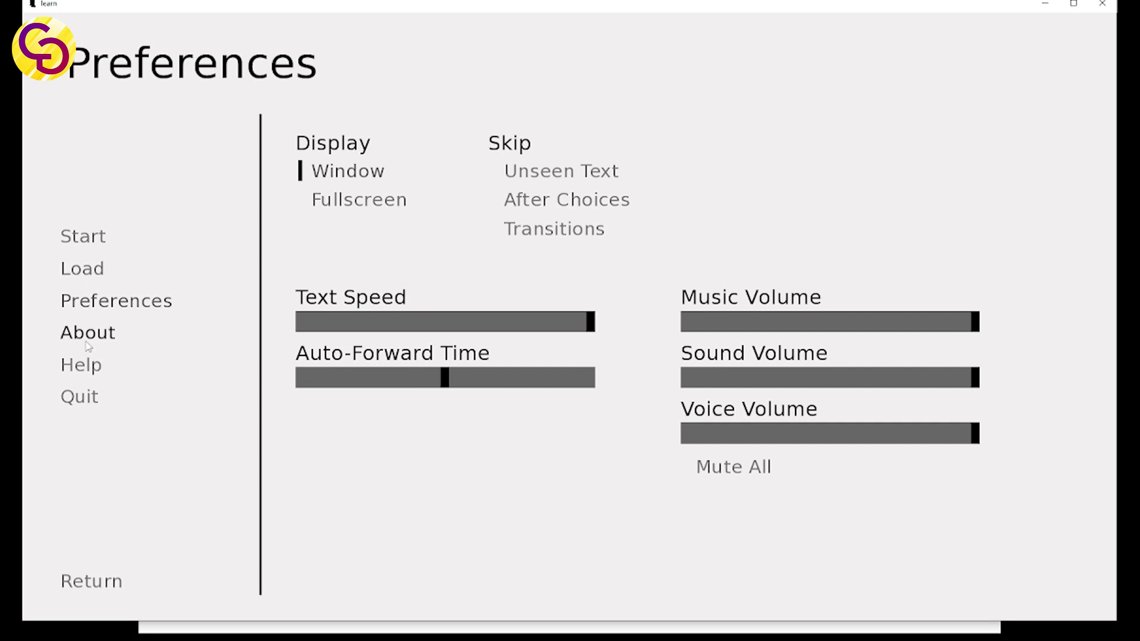
left_click(87, 333)
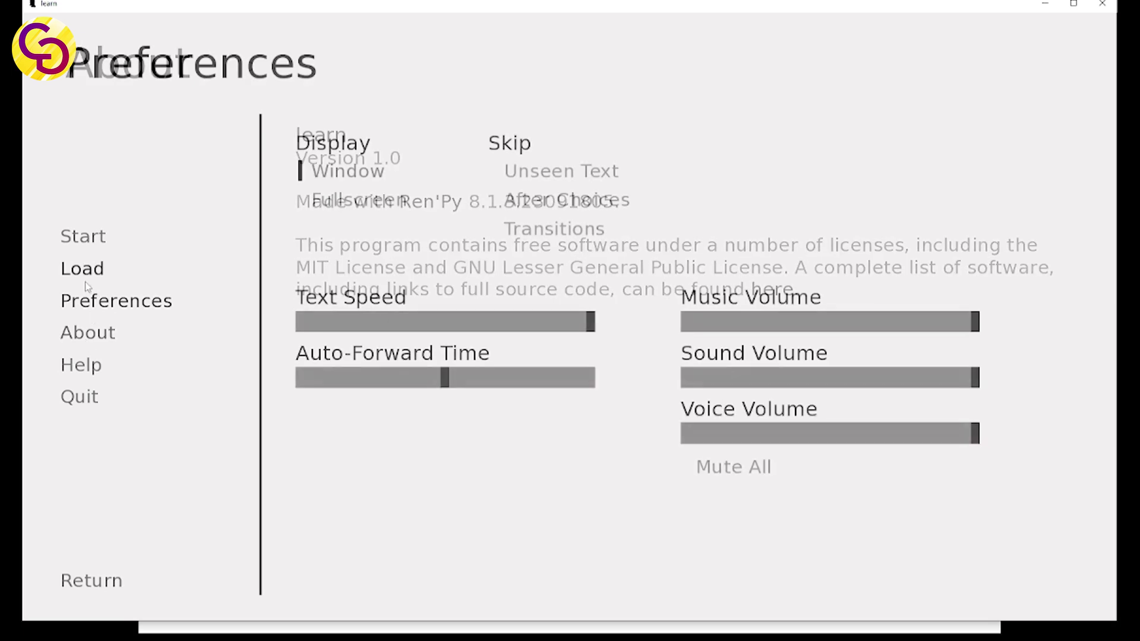
left_click(82, 269)
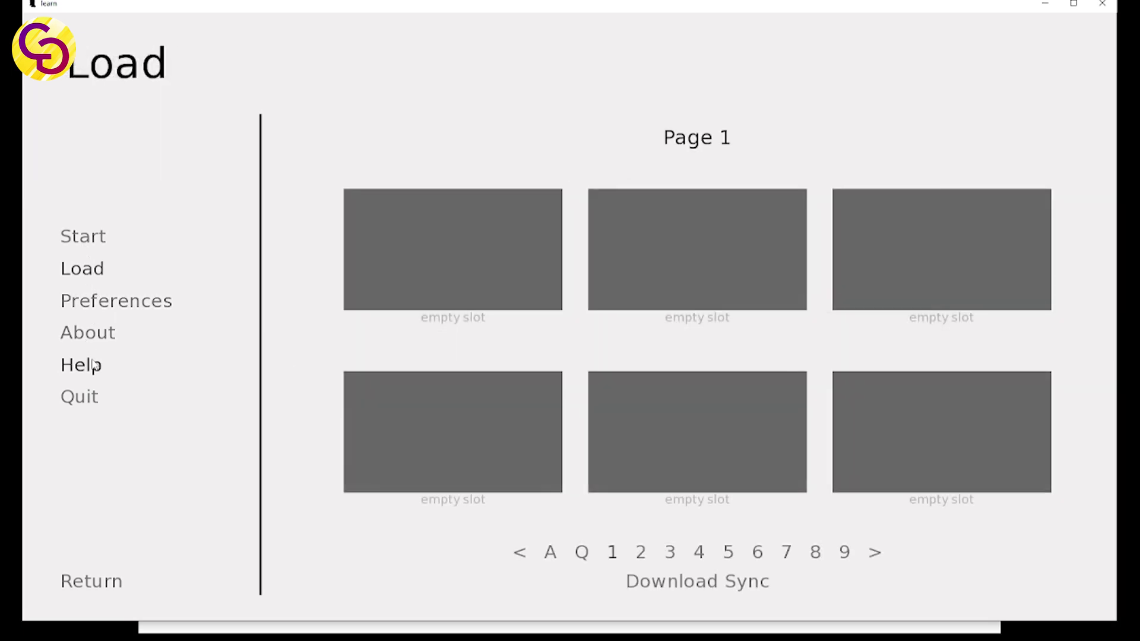